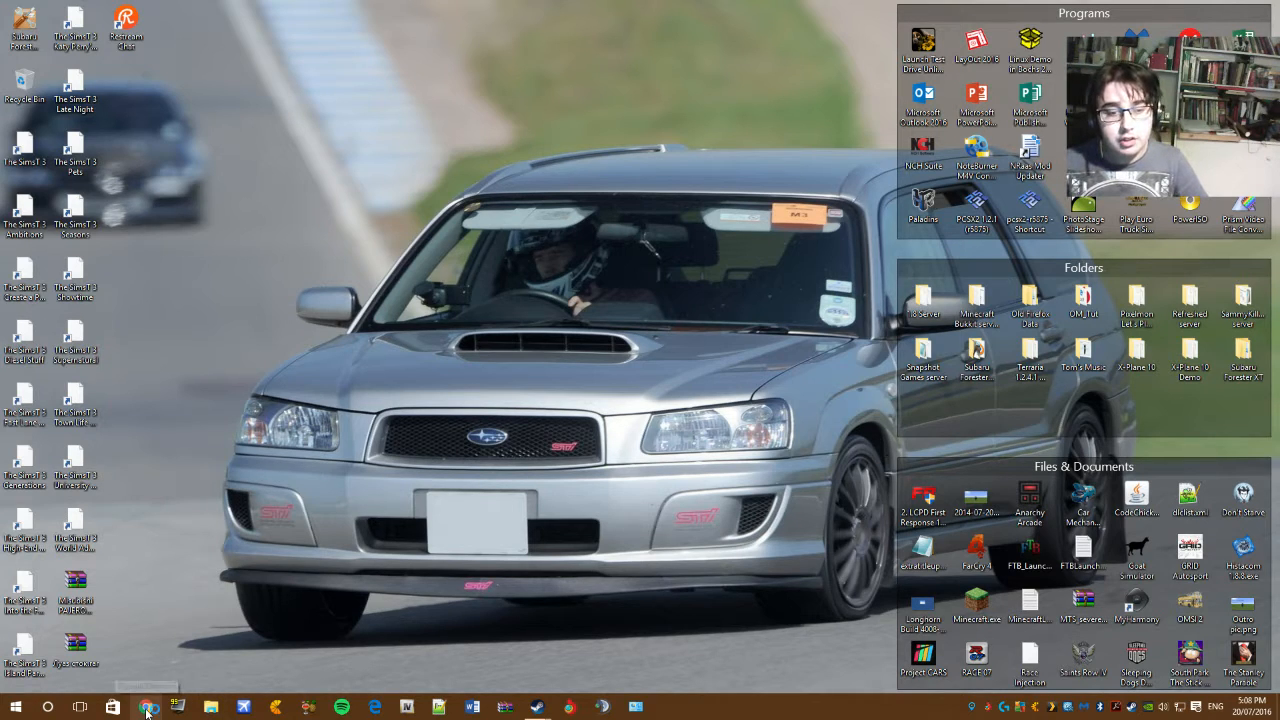
# Step: Launch Google Chrome from the taskbar to reach the Rigs of Rods forum
pyautogui.click(148, 706)
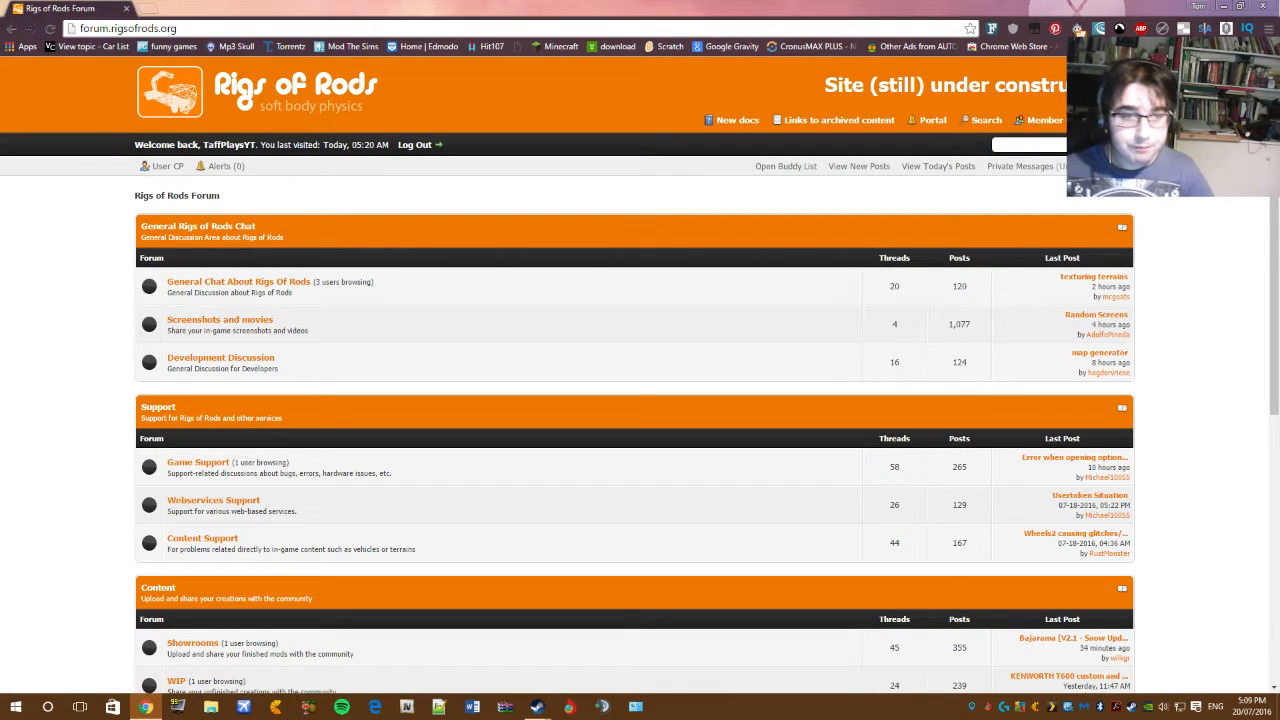
pyautogui.moveTo(920, 376)
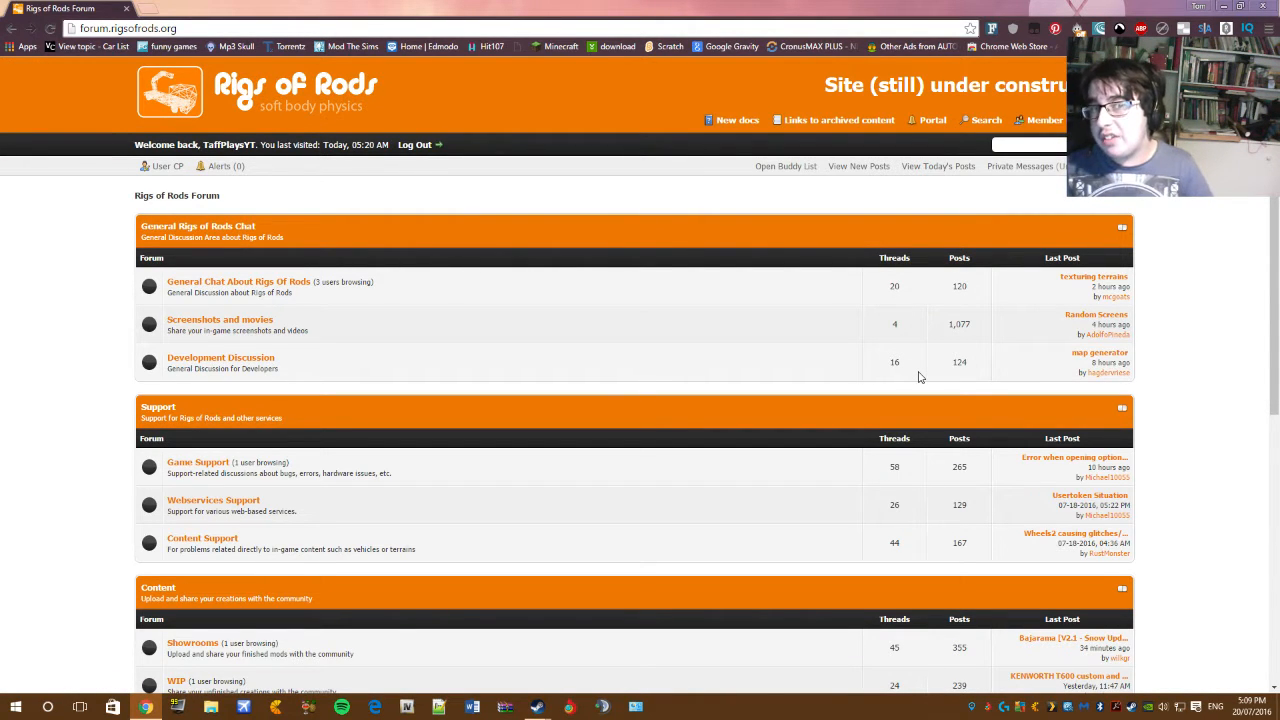
pyautogui.scroll(-3)
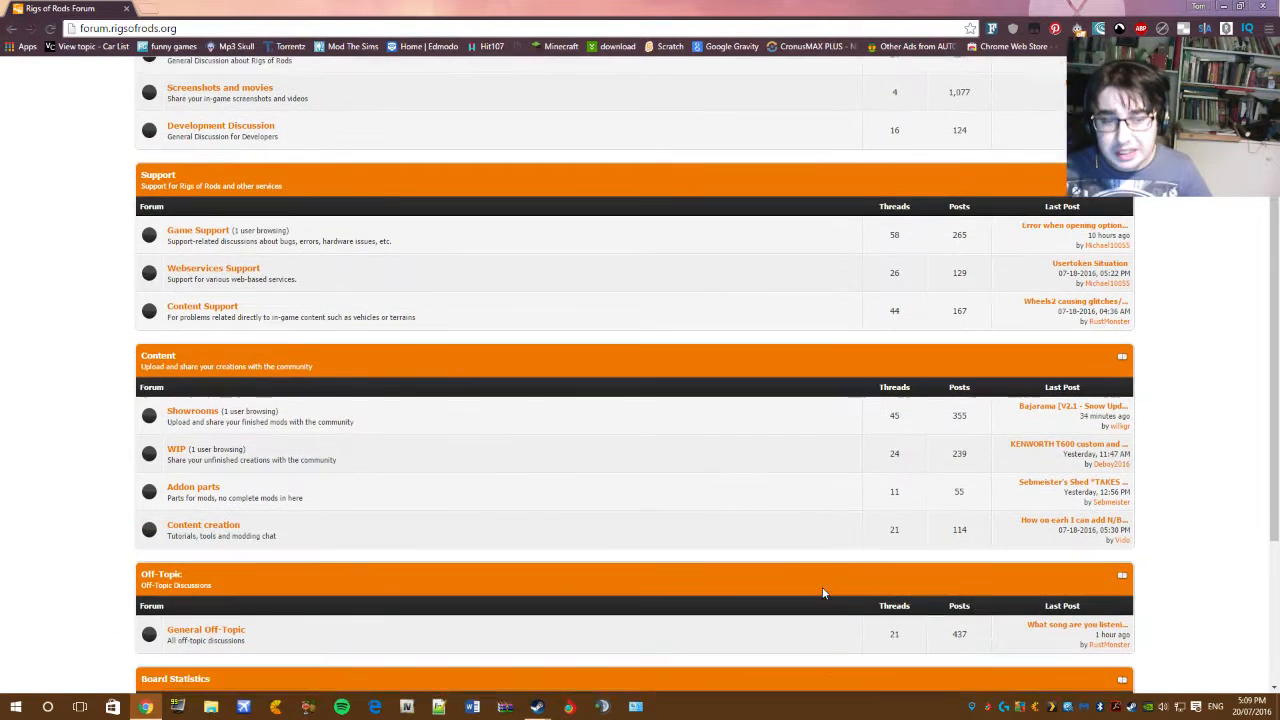
pyautogui.scroll(-3)
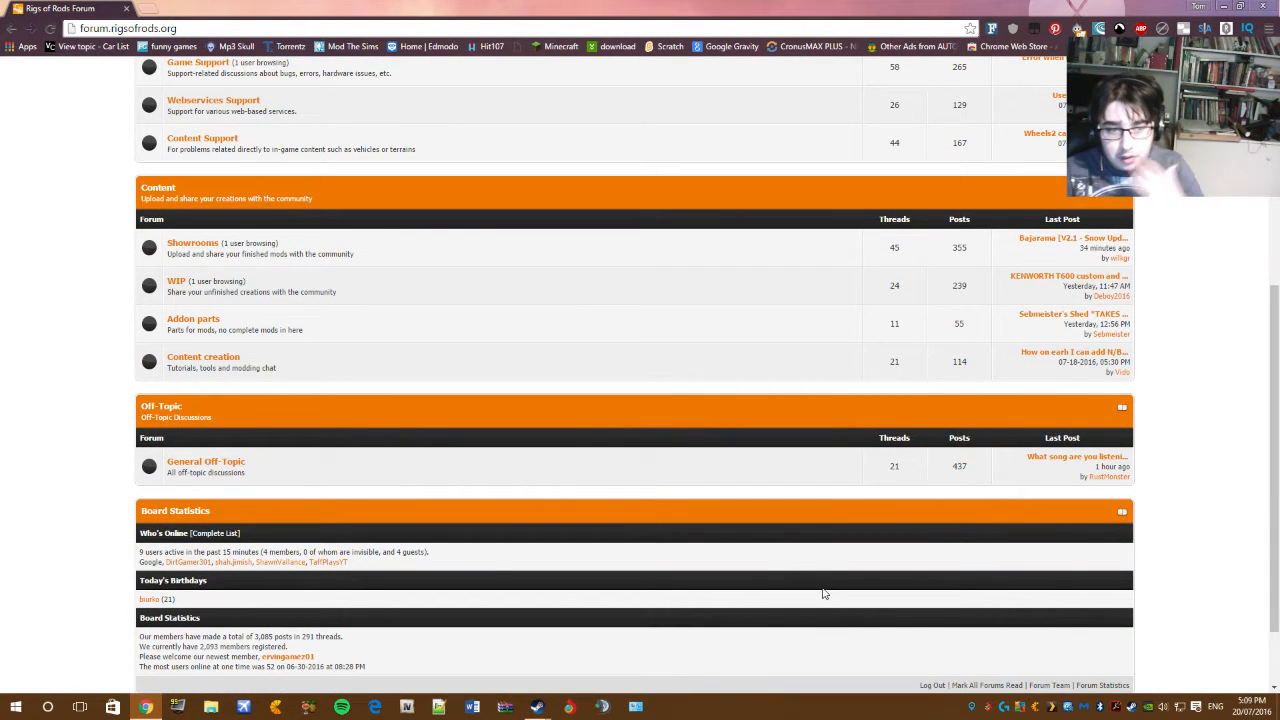
pyautogui.moveTo(450, 512)
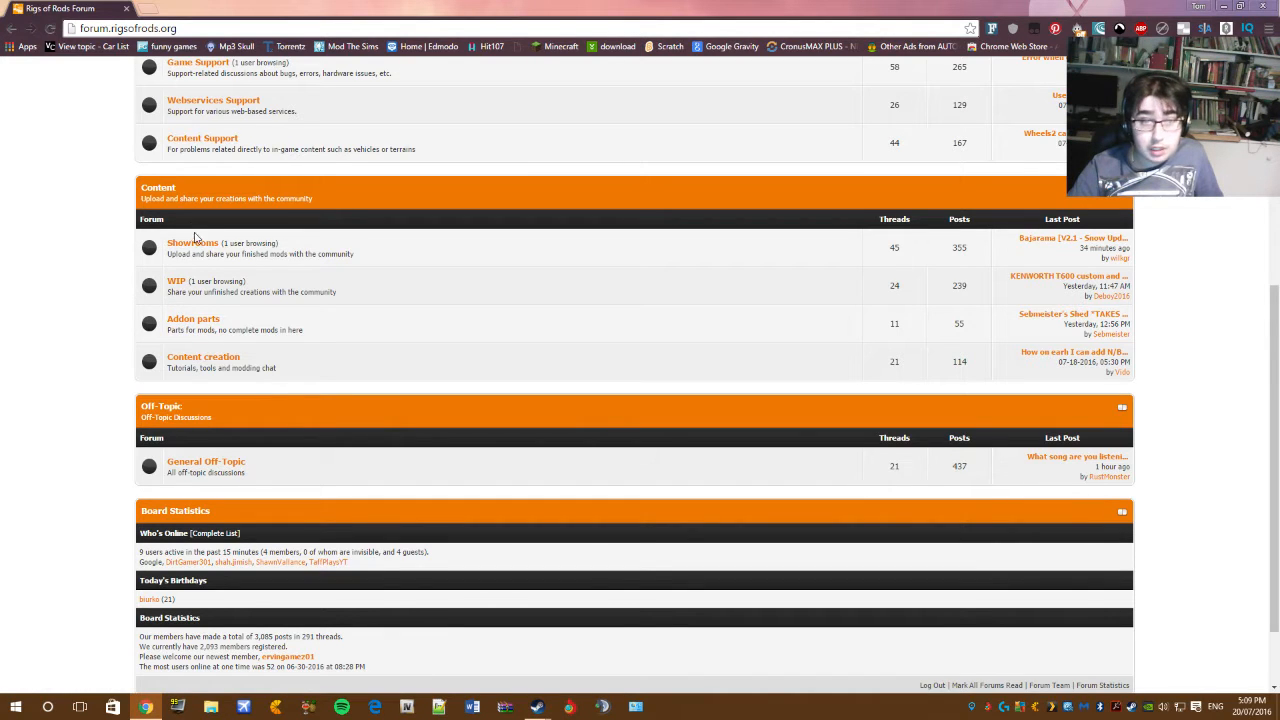
# Step: Browse the Showroom board's released vehicle threads down to the page end and back
pyautogui.click(192, 244)
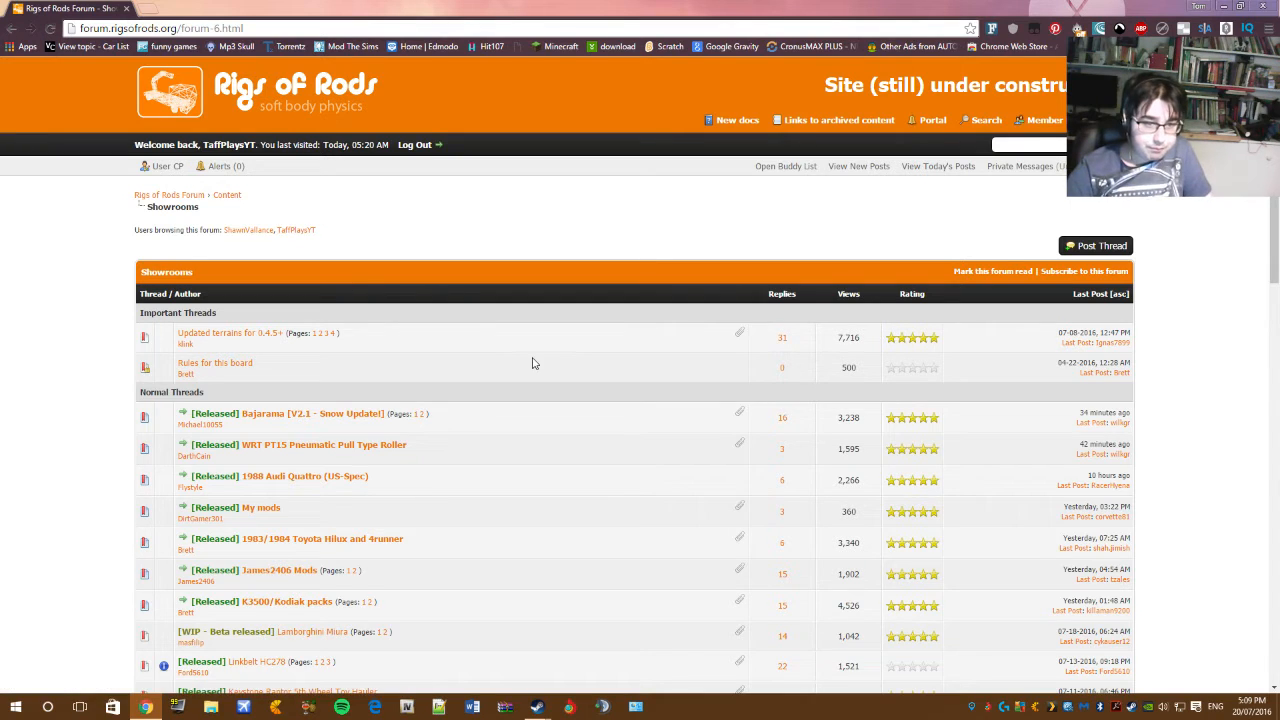
pyautogui.scroll(-3)
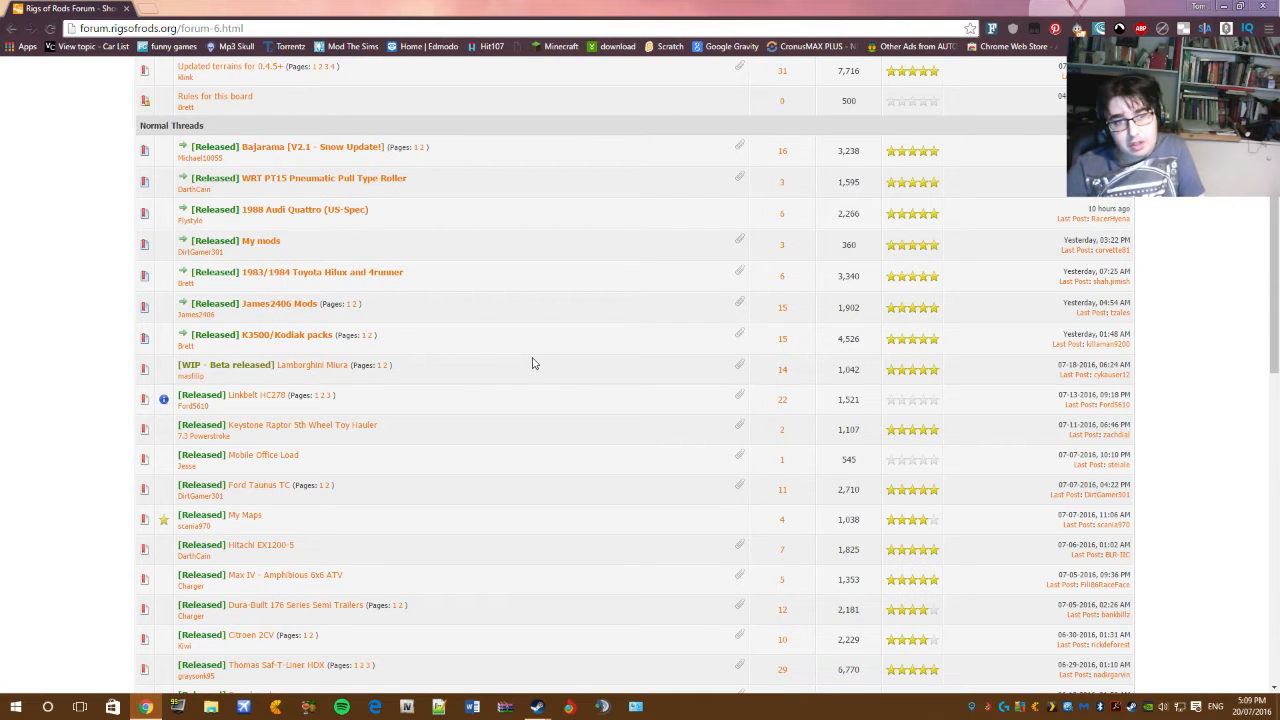
pyautogui.scroll(-3)
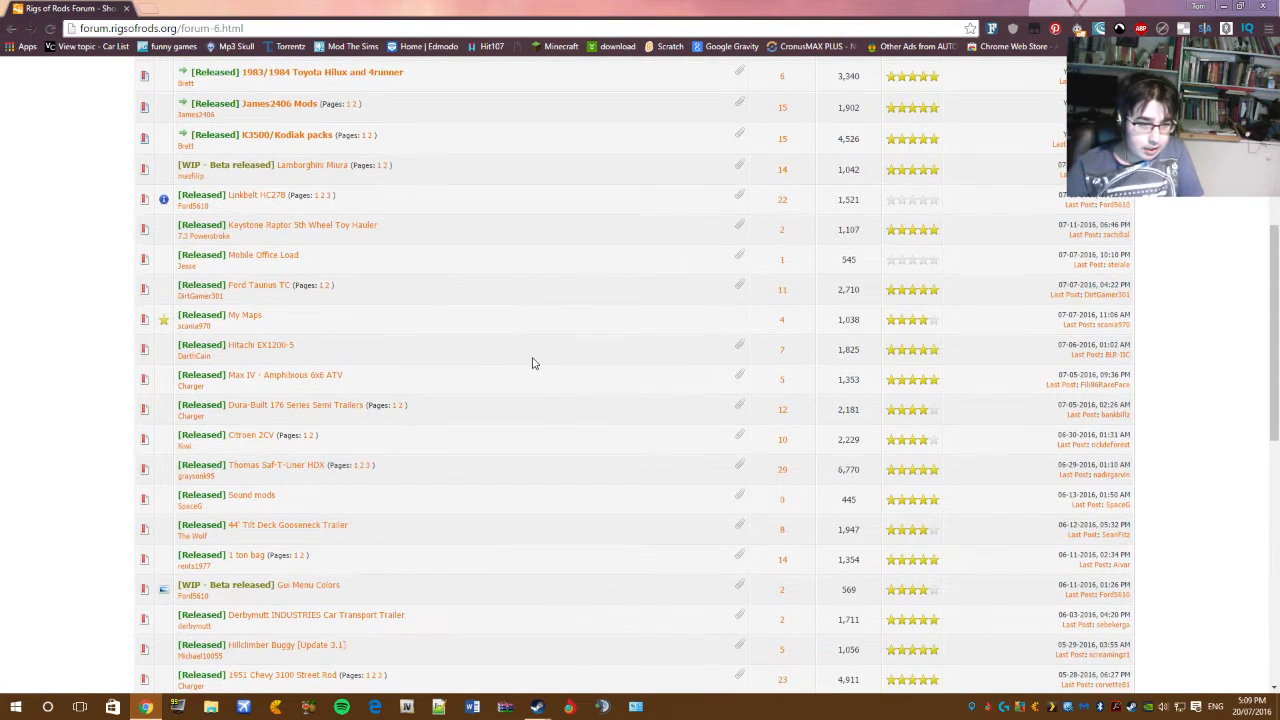
pyautogui.scroll(-3)
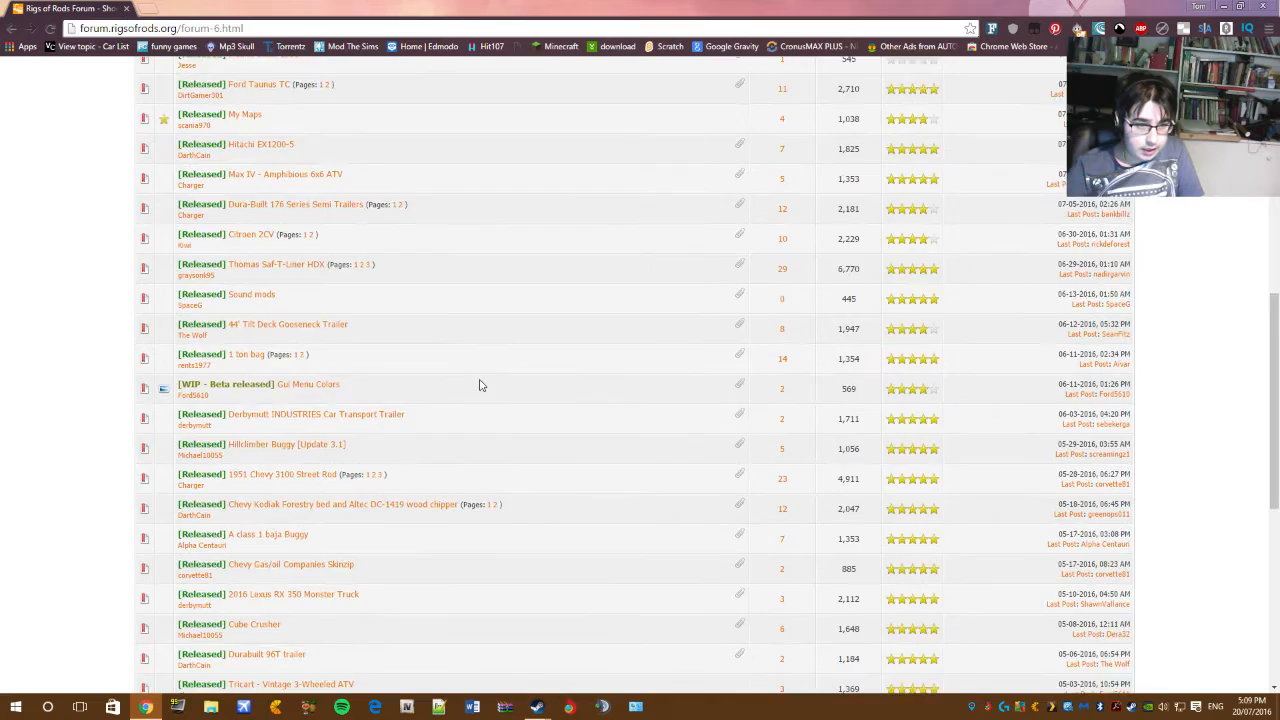
pyautogui.scroll(-3)
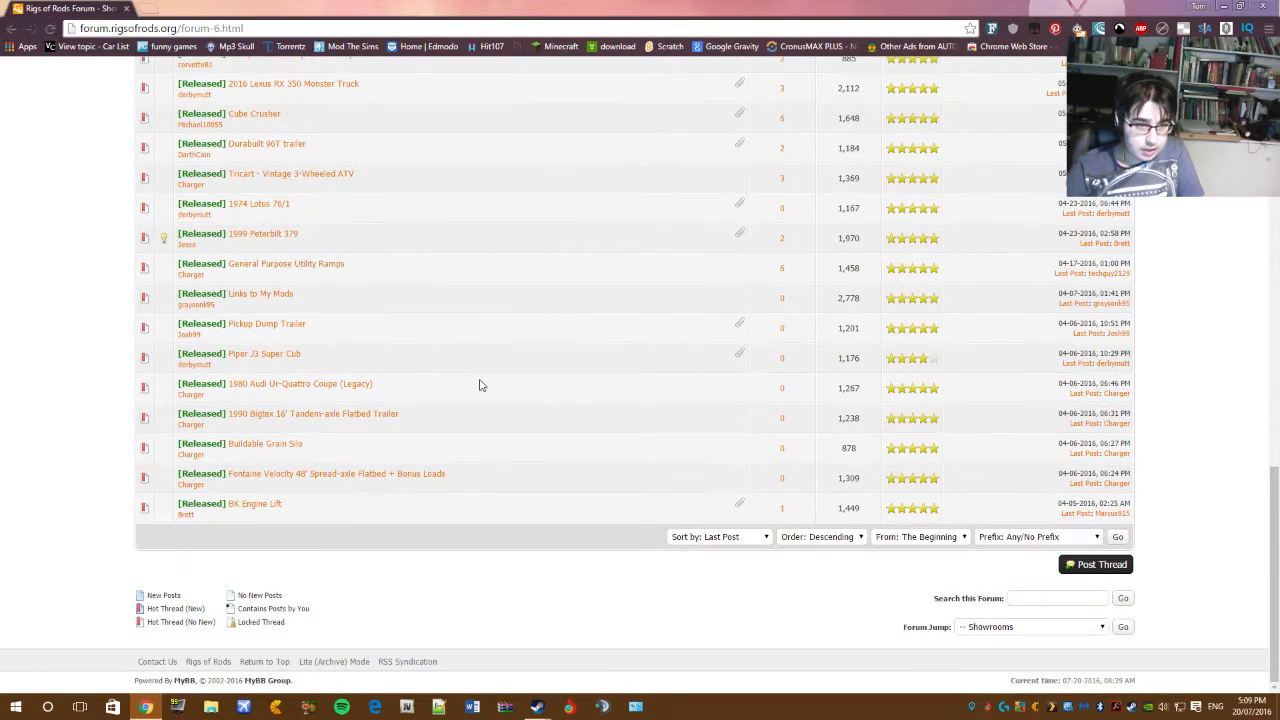
pyautogui.scroll(3)
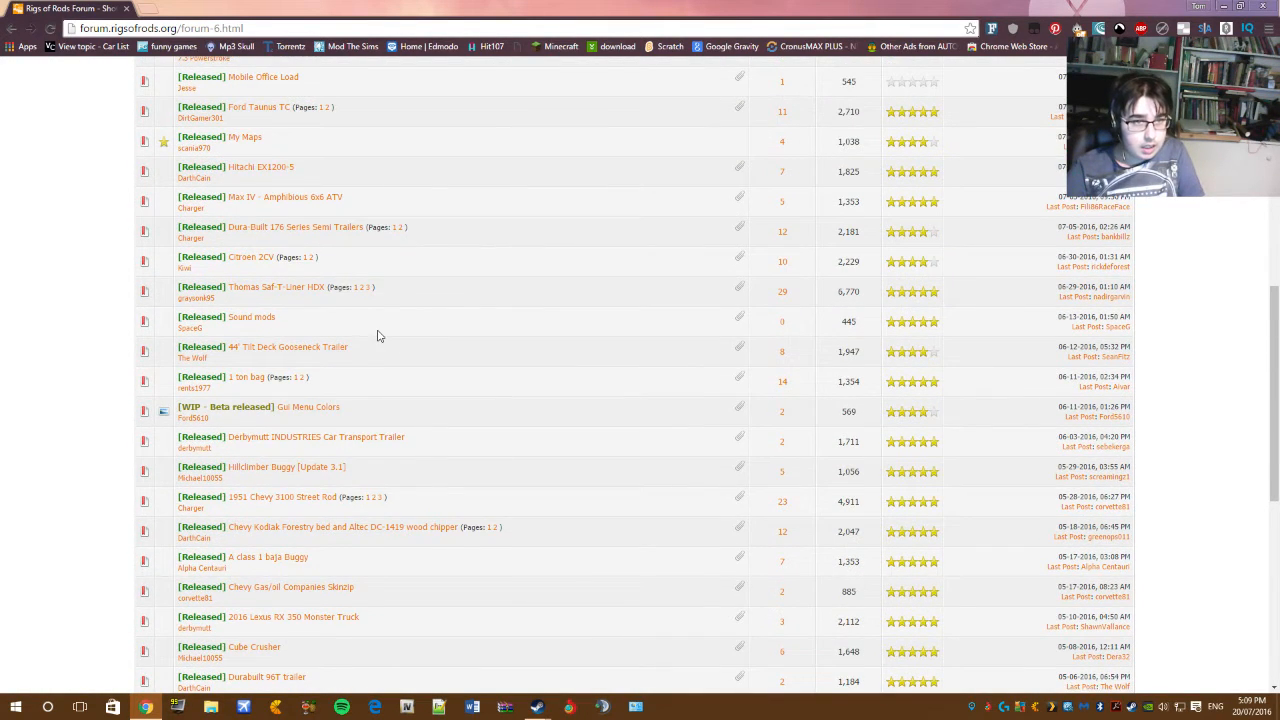
pyautogui.scroll(-3)
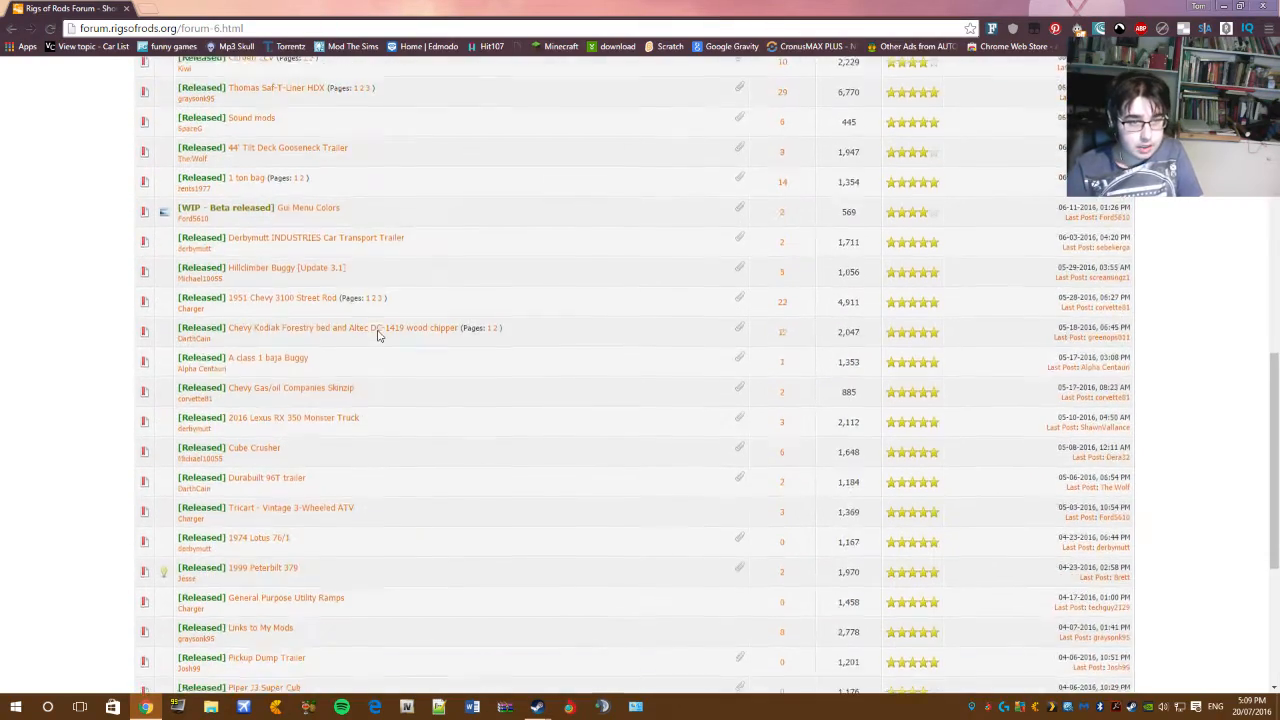
pyautogui.scroll(-3)
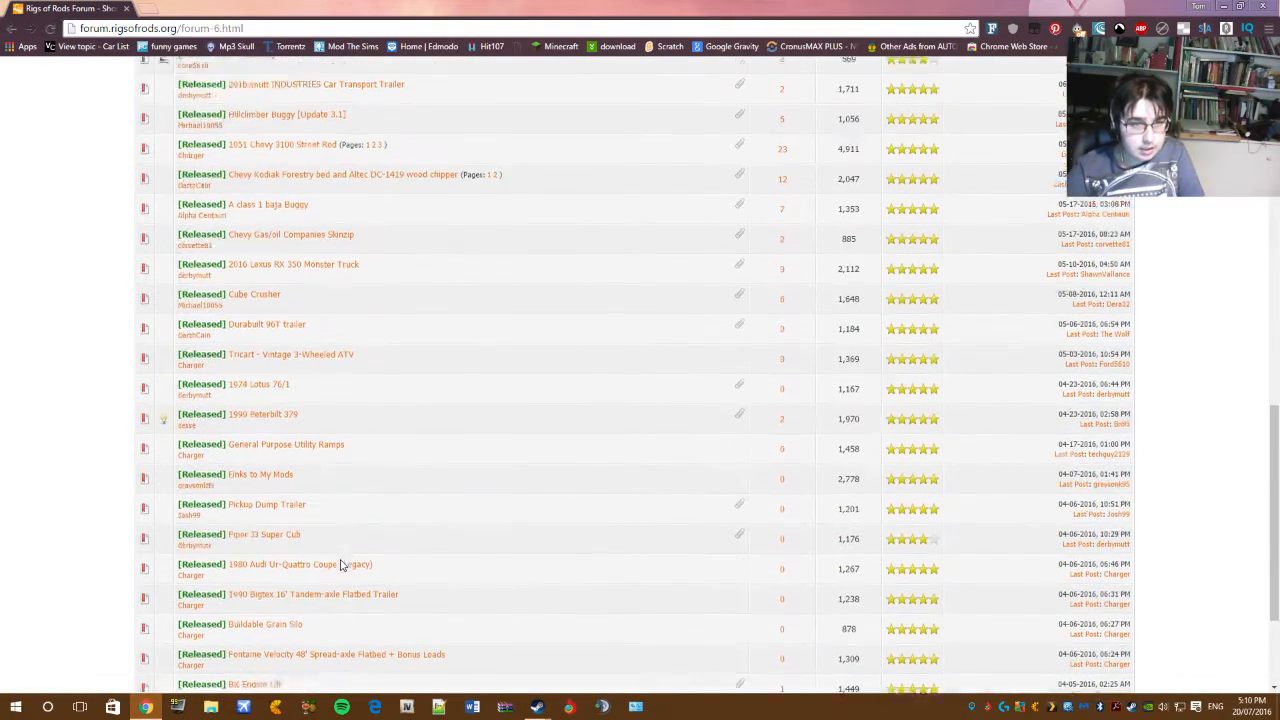
pyautogui.scroll(3)
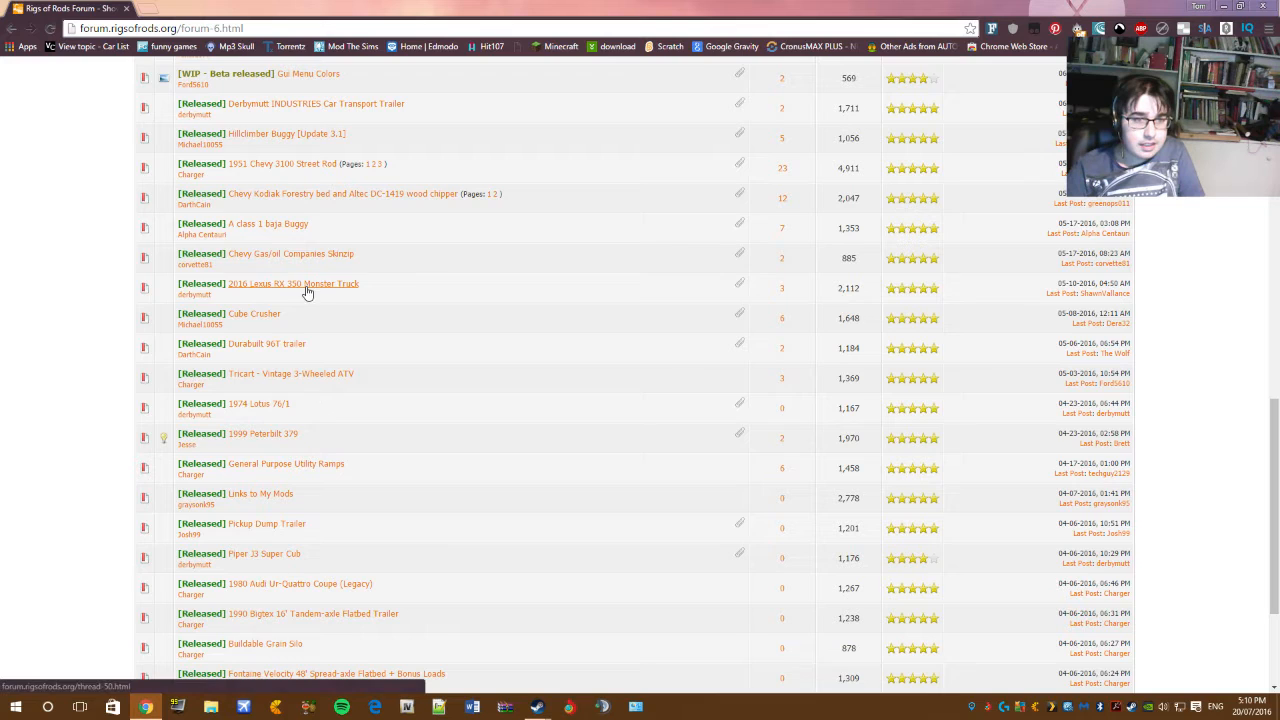
# Step: View the 2016 Lexus RX 350 Monster Truck thread down to its LexusMT.zip download links
pyautogui.click(292, 284)
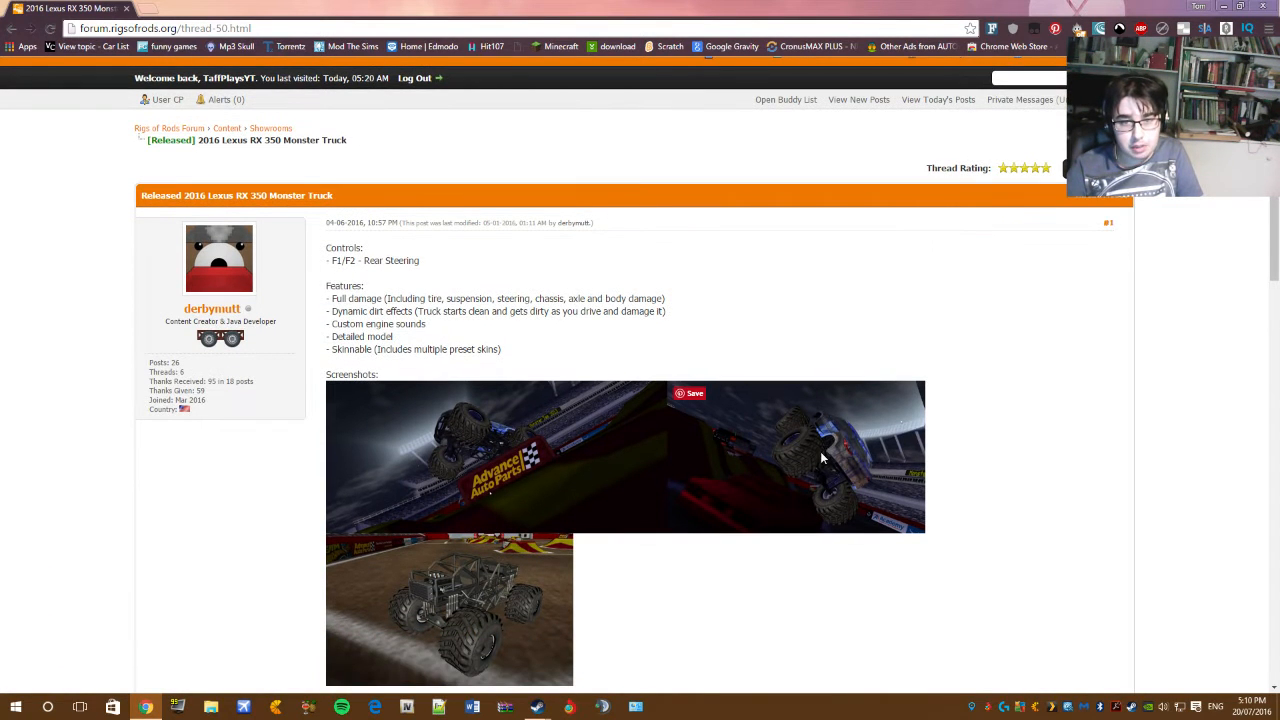
pyautogui.moveTo(838, 428)
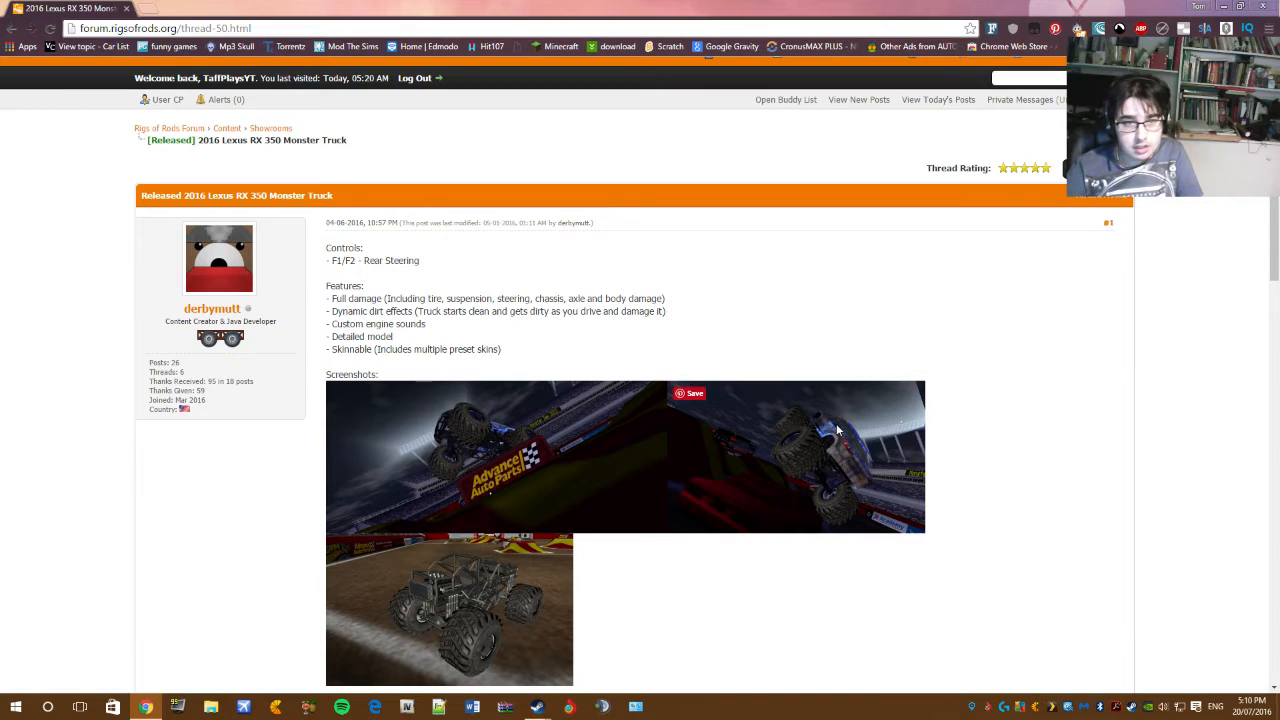
pyautogui.moveTo(812, 320)
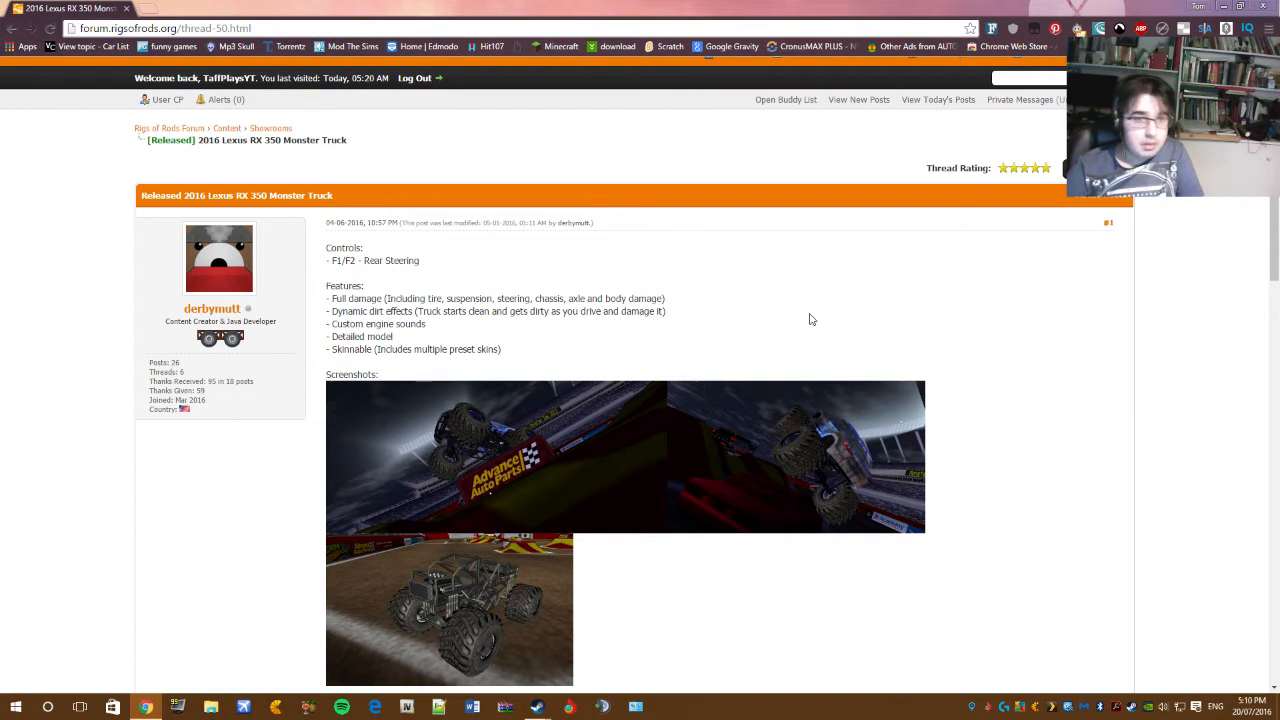
pyautogui.moveTo(838, 322)
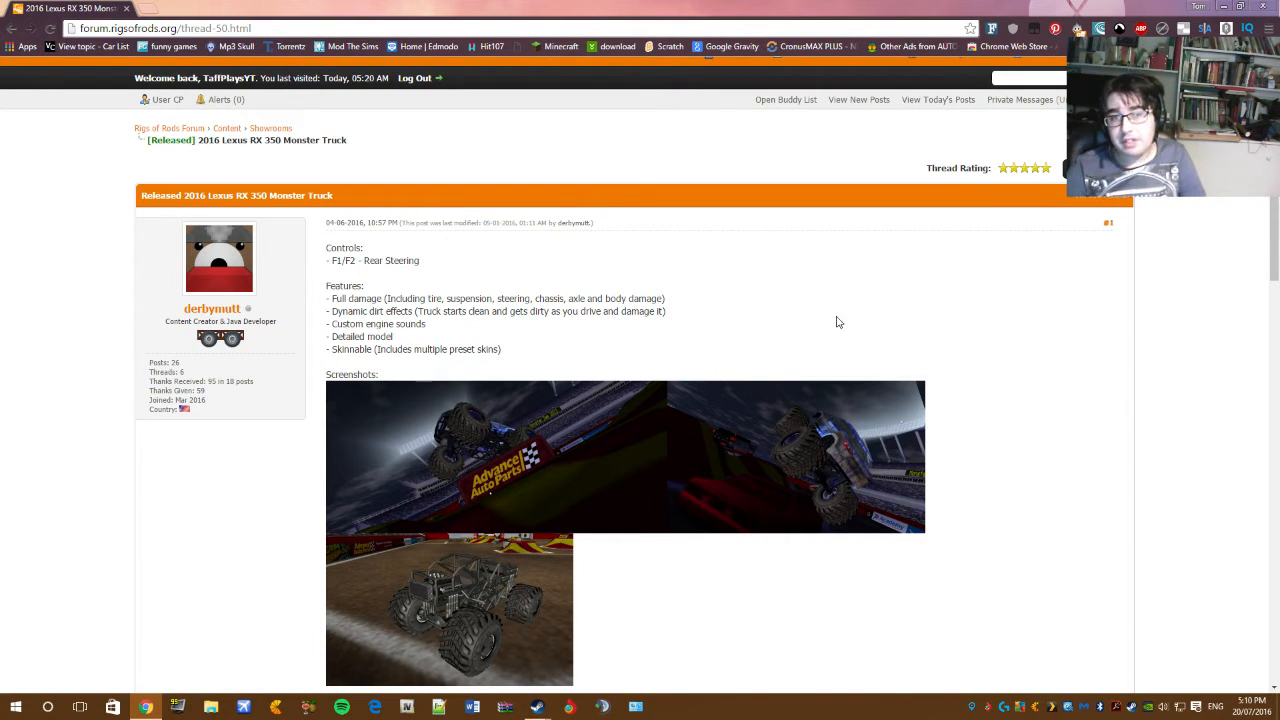
pyautogui.moveTo(824, 352)
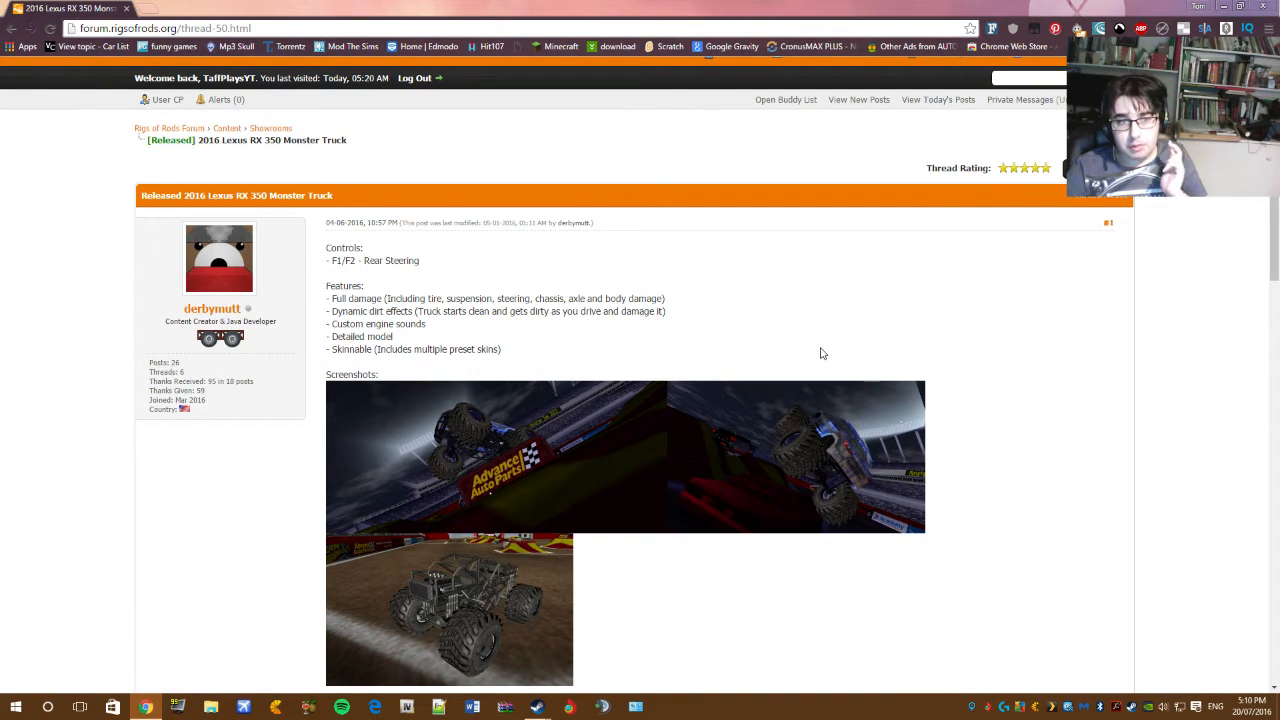
pyautogui.moveTo(744, 588)
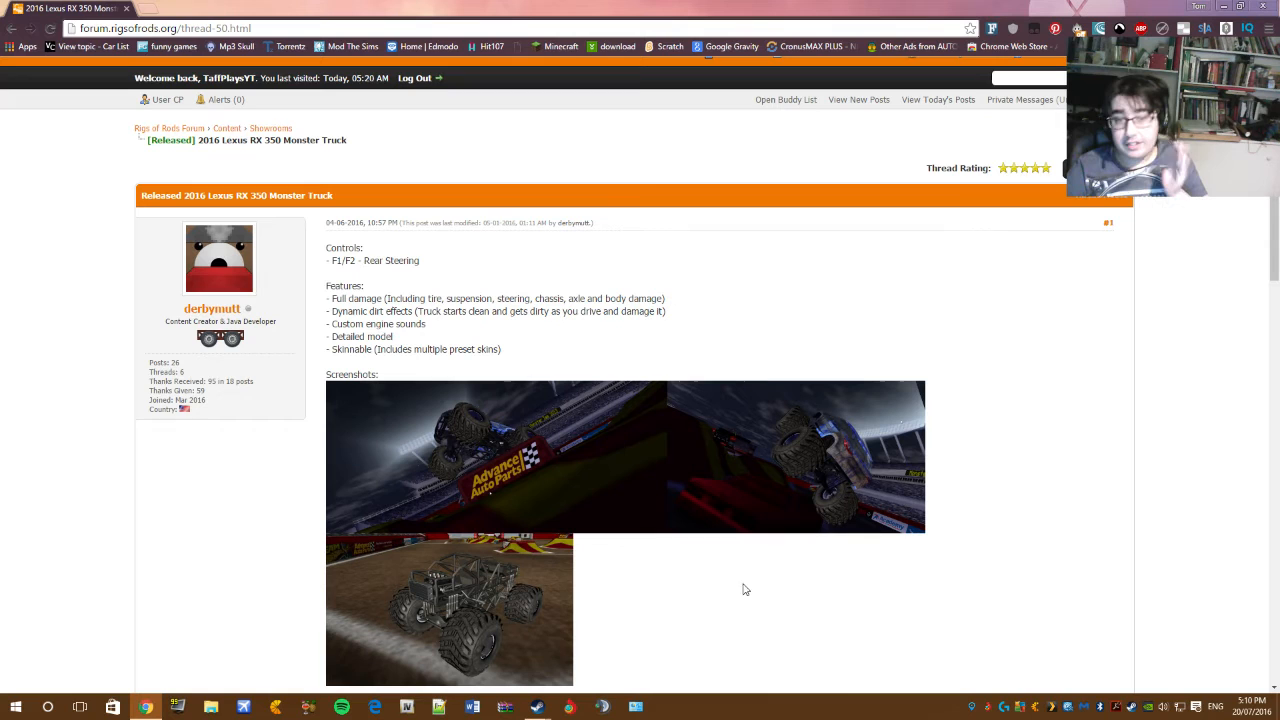
pyautogui.scroll(-3)
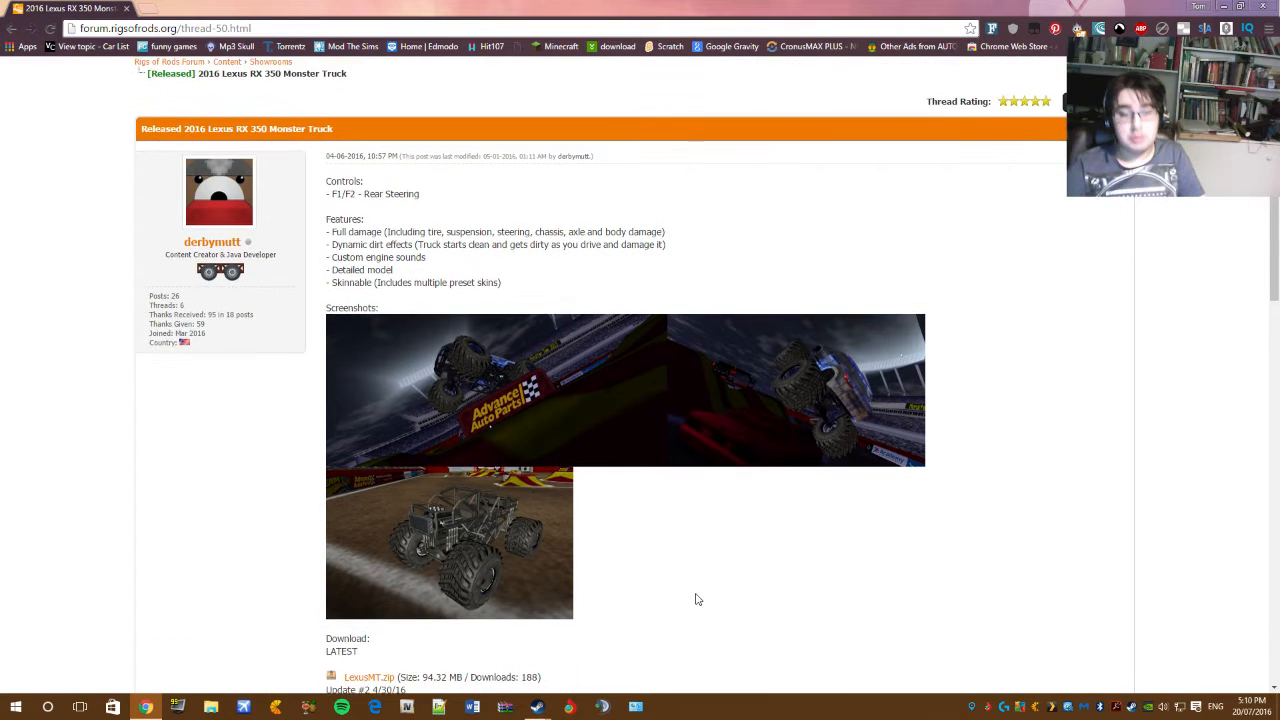
pyautogui.scroll(-3)
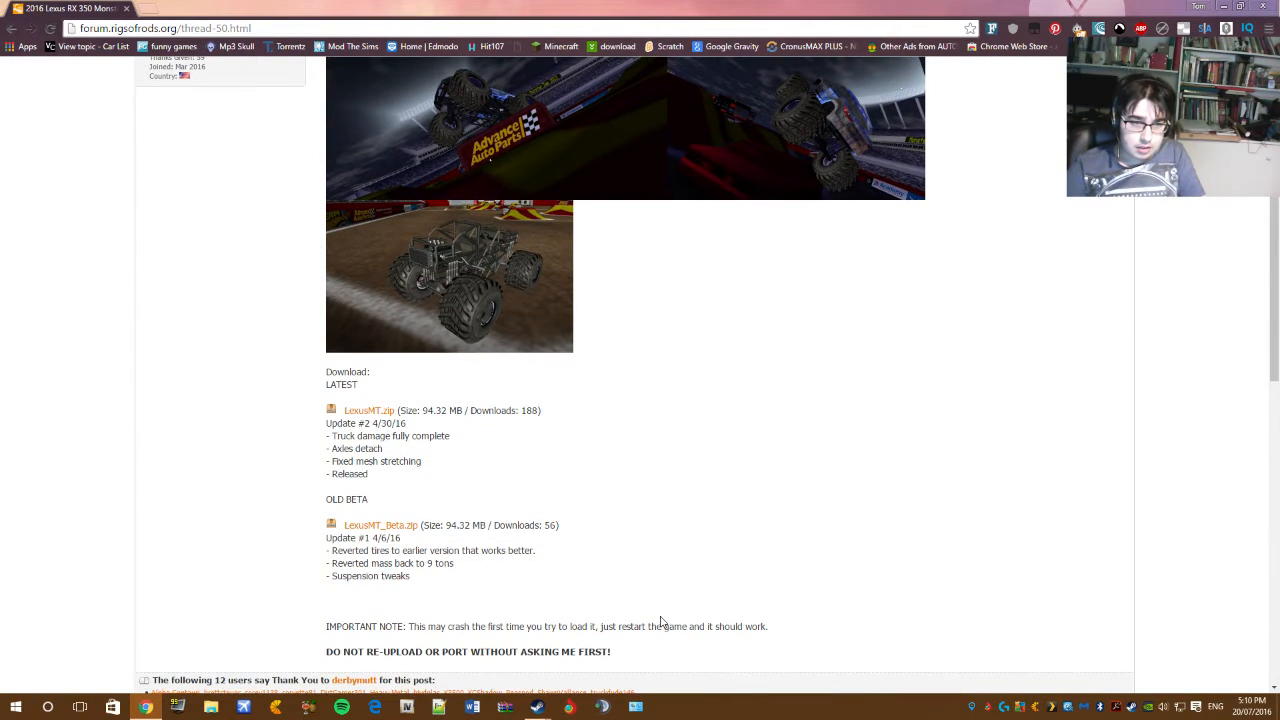
pyautogui.moveTo(368, 410)
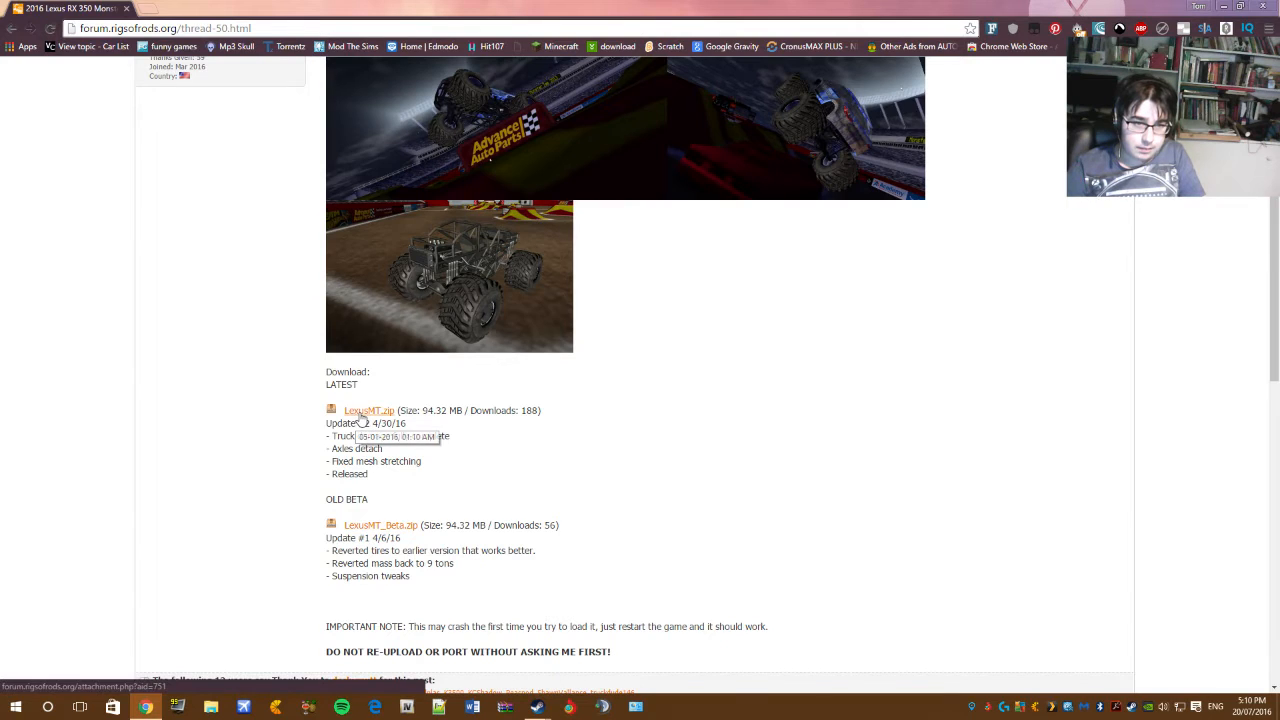
# Step: Start the LexusMT.zip download and look through the vehicles, terrains and profiles folders of Rigs of Rods 3.4
pyautogui.click(368, 410)
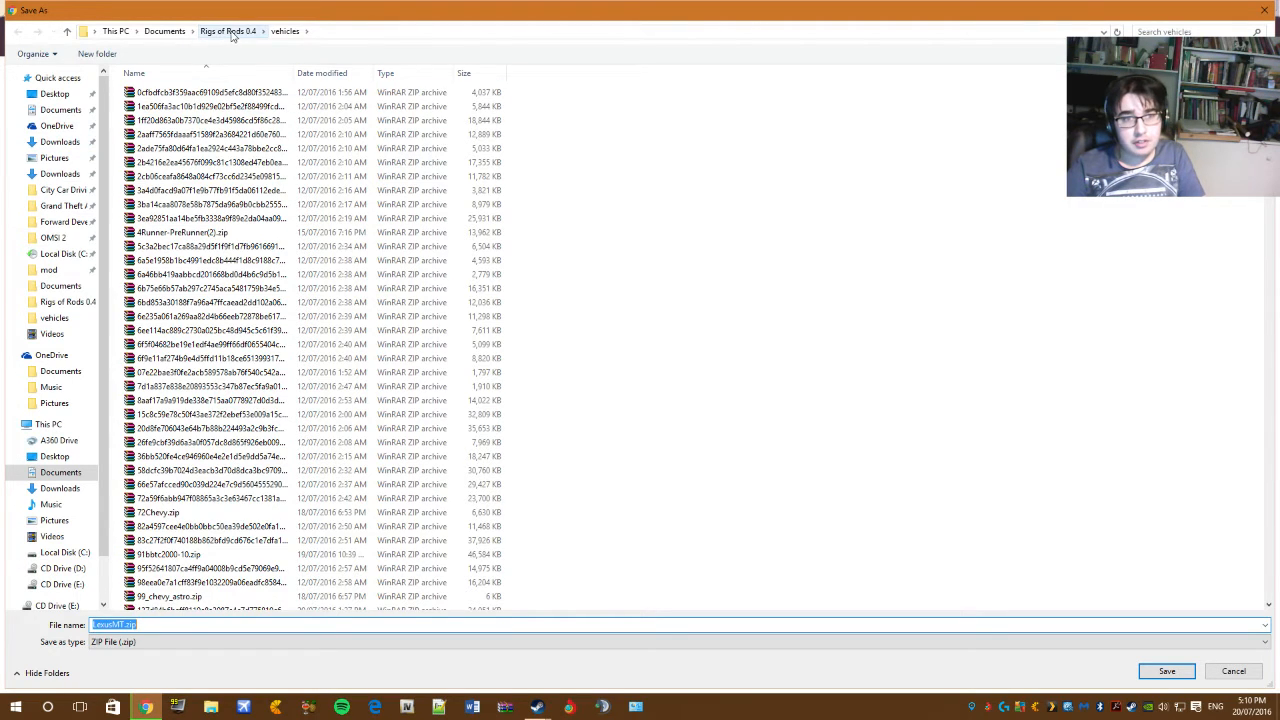
pyautogui.click(228, 32)
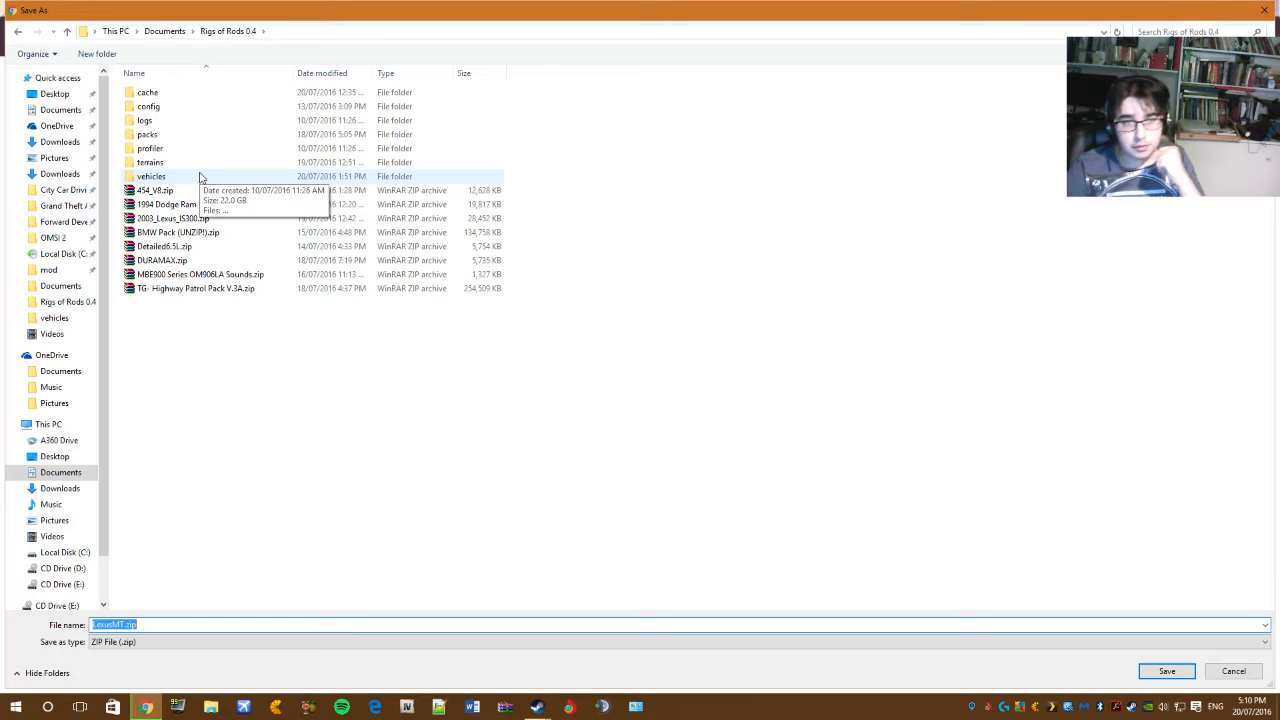
pyautogui.doubleClick(148, 176)
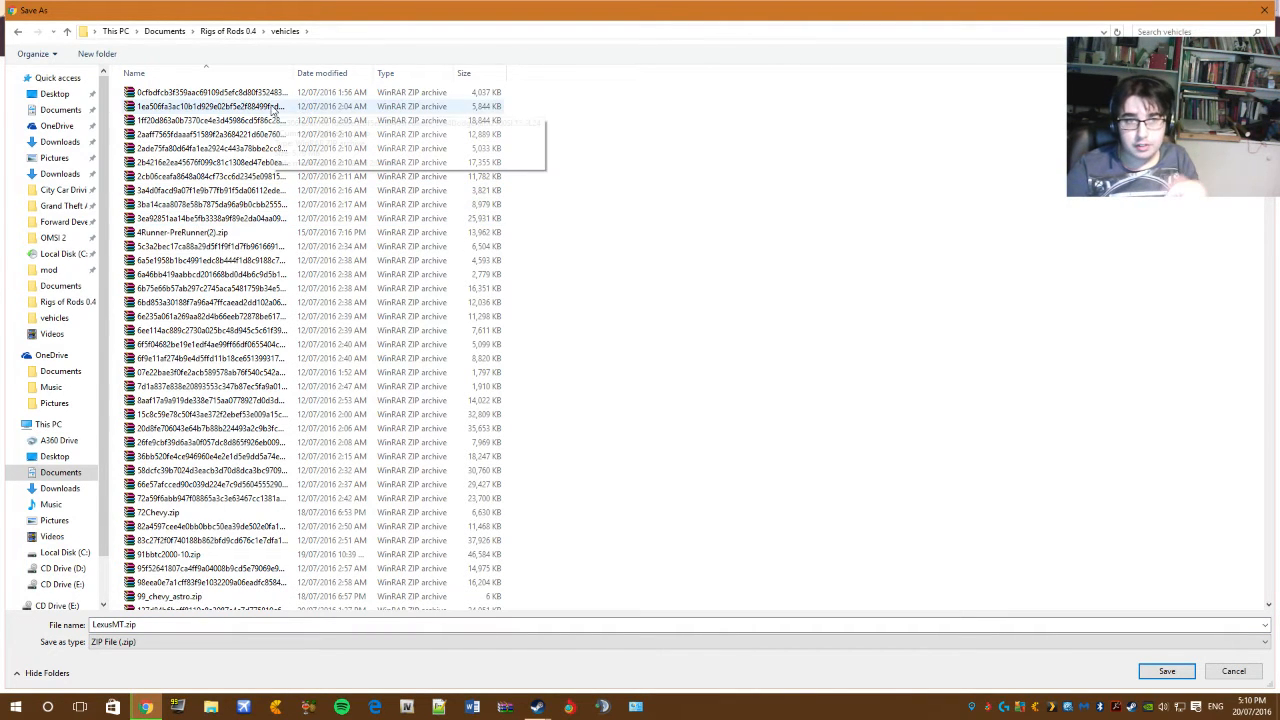
pyautogui.click(220, 28)
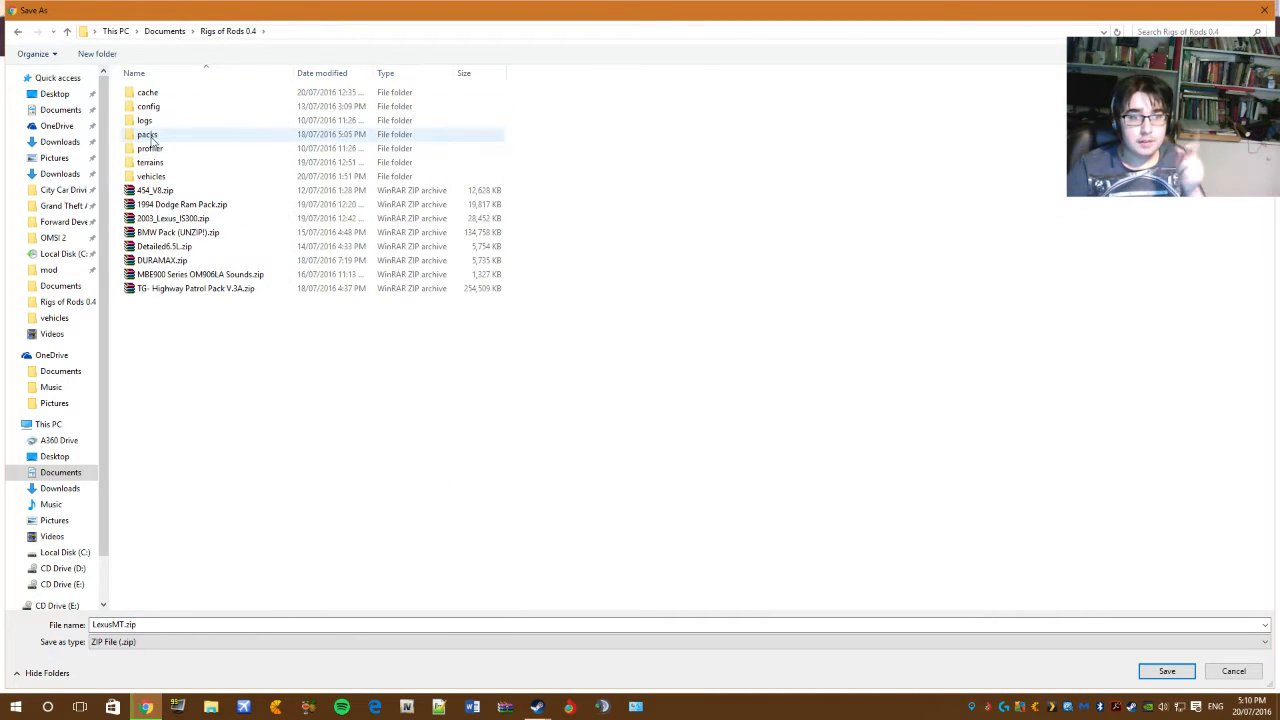
pyautogui.doubleClick(150, 162)
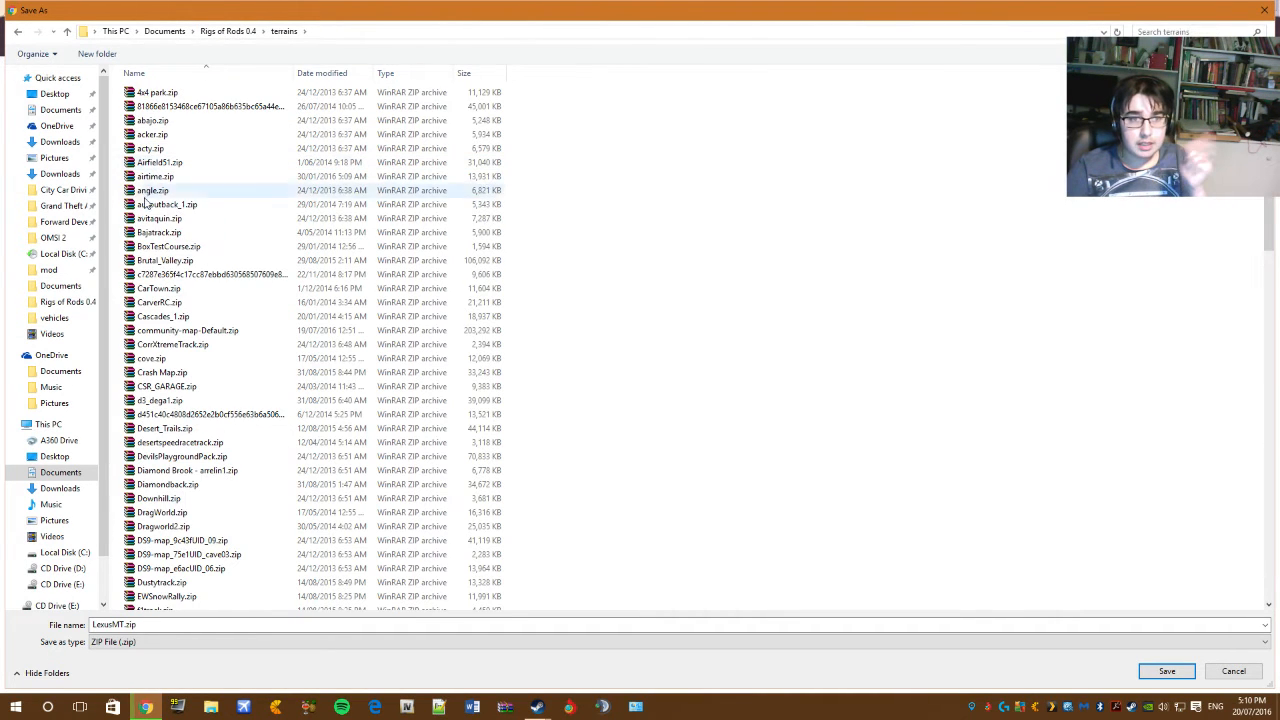
pyautogui.click(232, 32)
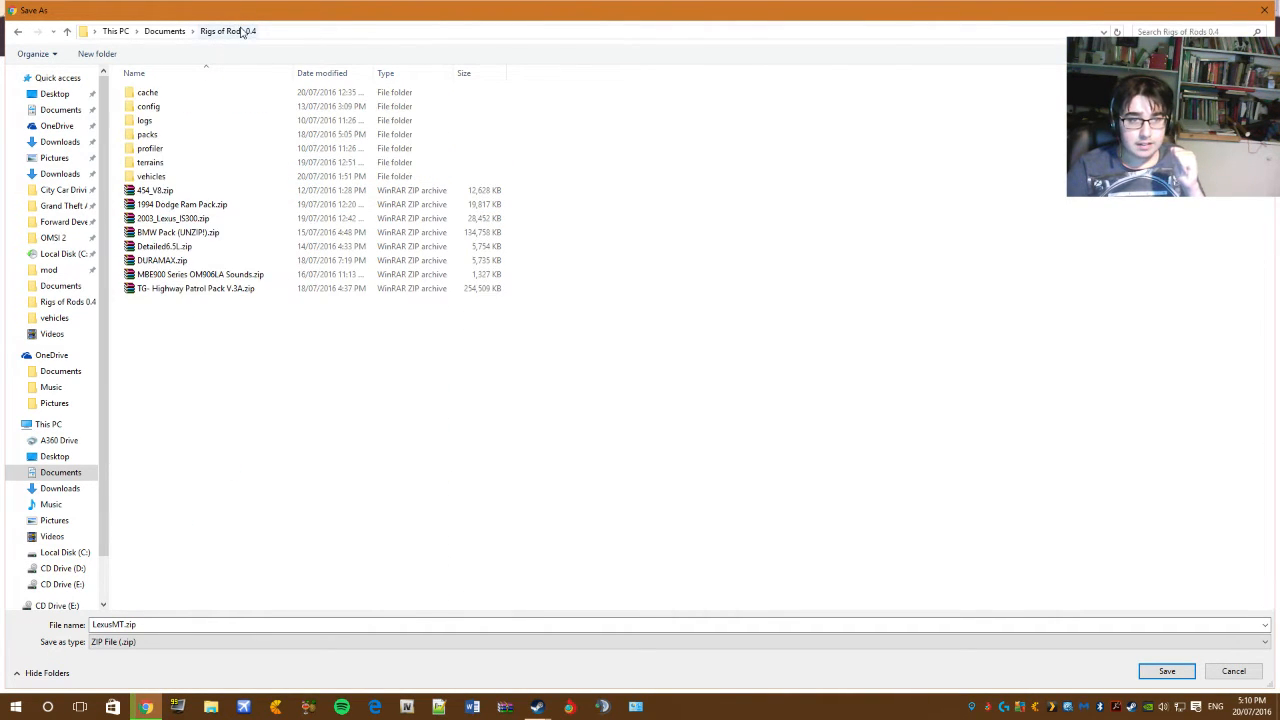
pyautogui.moveTo(148, 136)
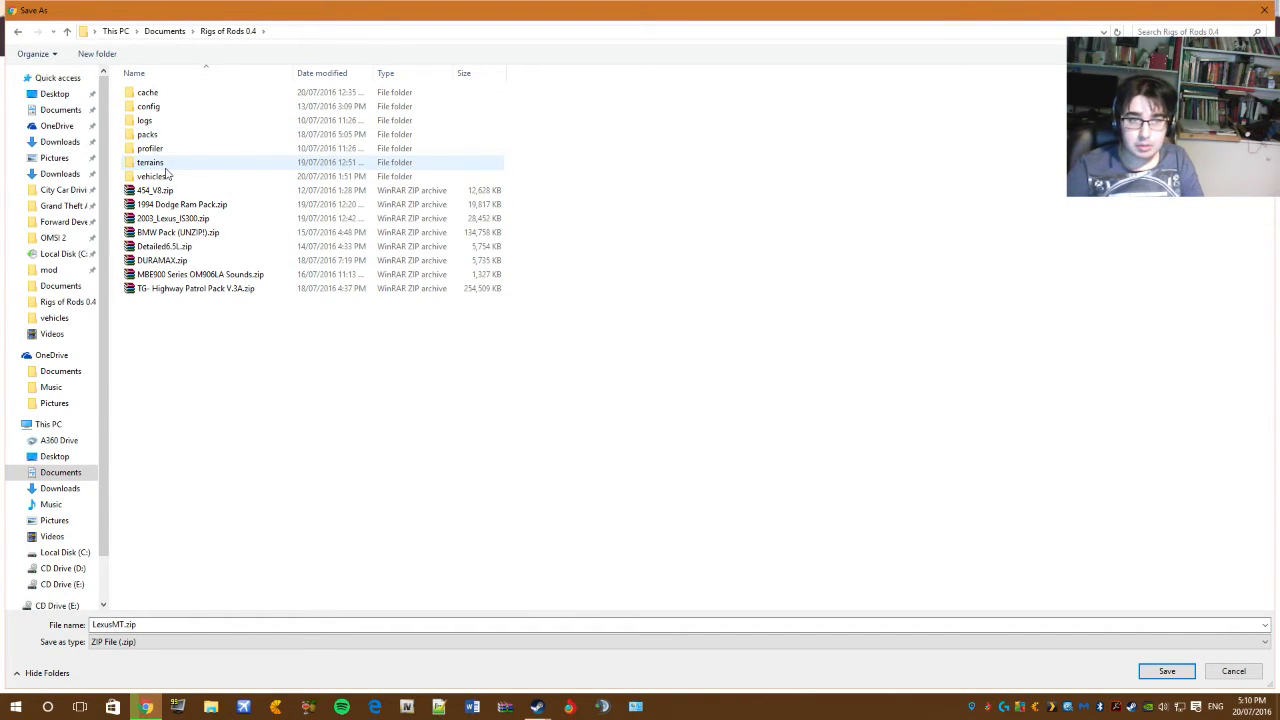
pyautogui.doubleClick(148, 148)
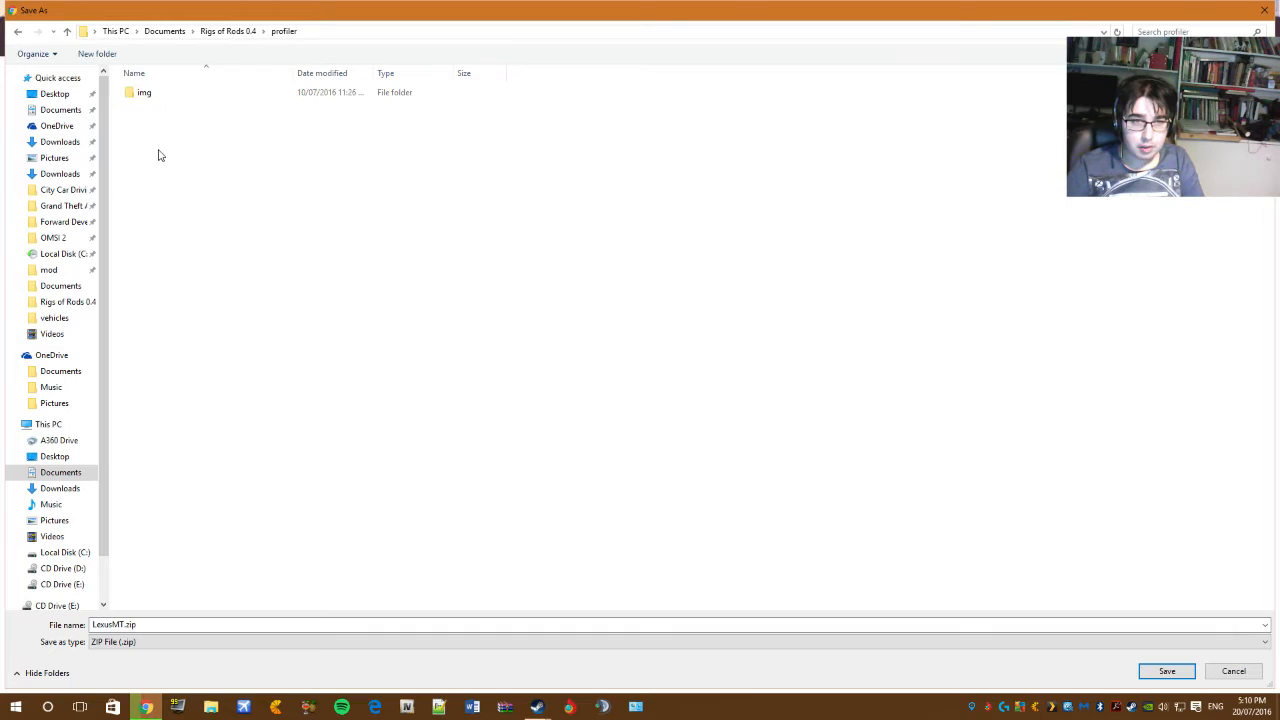
pyautogui.click(224, 32)
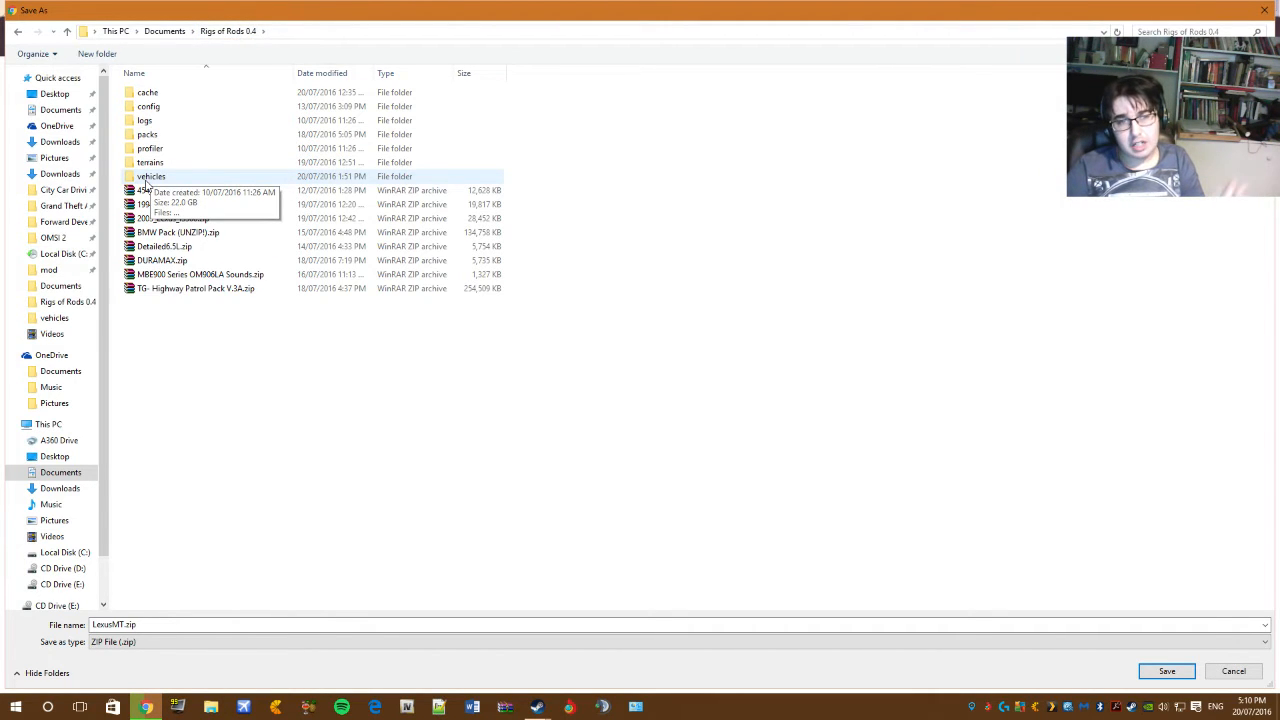
# Step: Save LexusMT.zip into the Rigs of Rods 3.4 vehicles folder
pyautogui.doubleClick(150, 176)
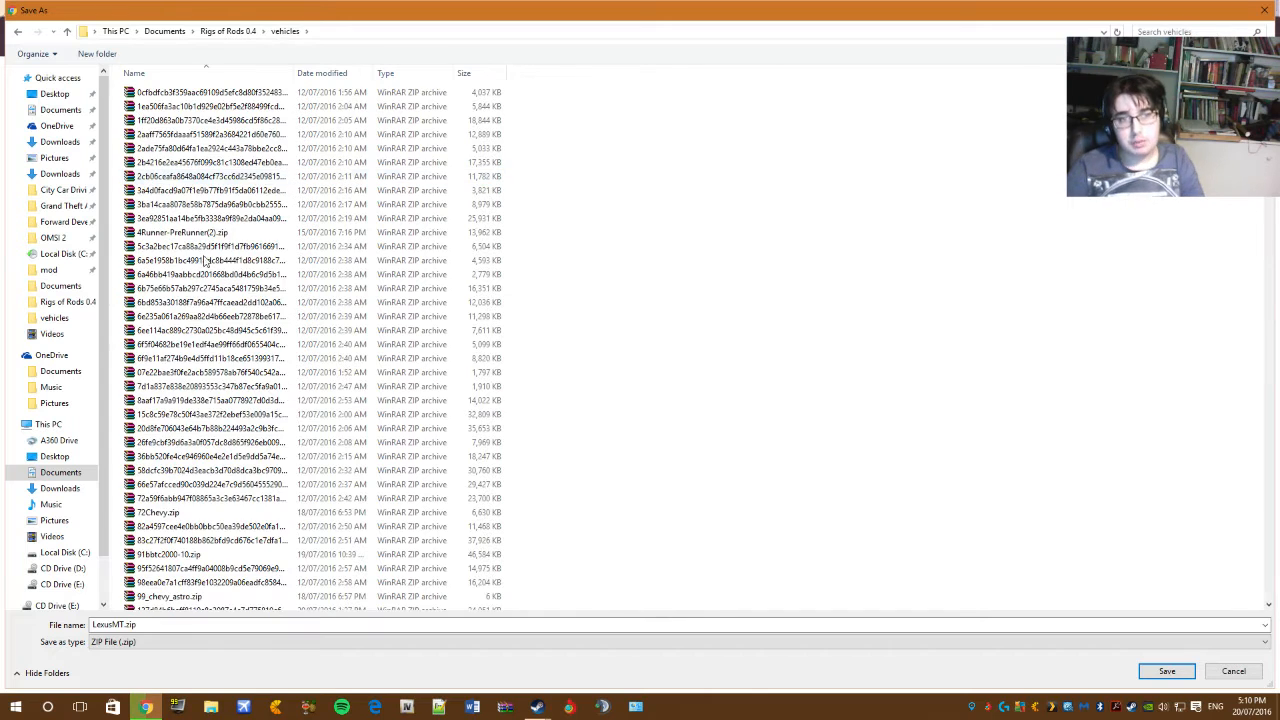
pyautogui.moveTo(1164, 672)
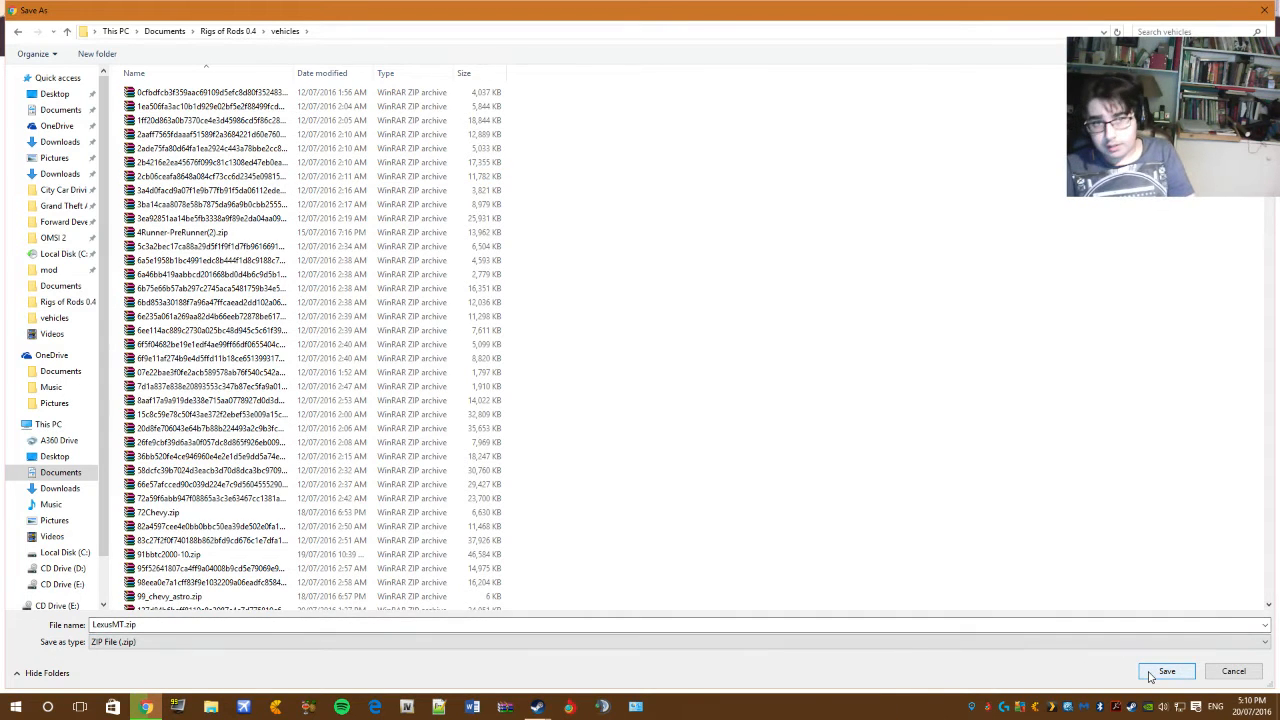
pyautogui.click(1168, 672)
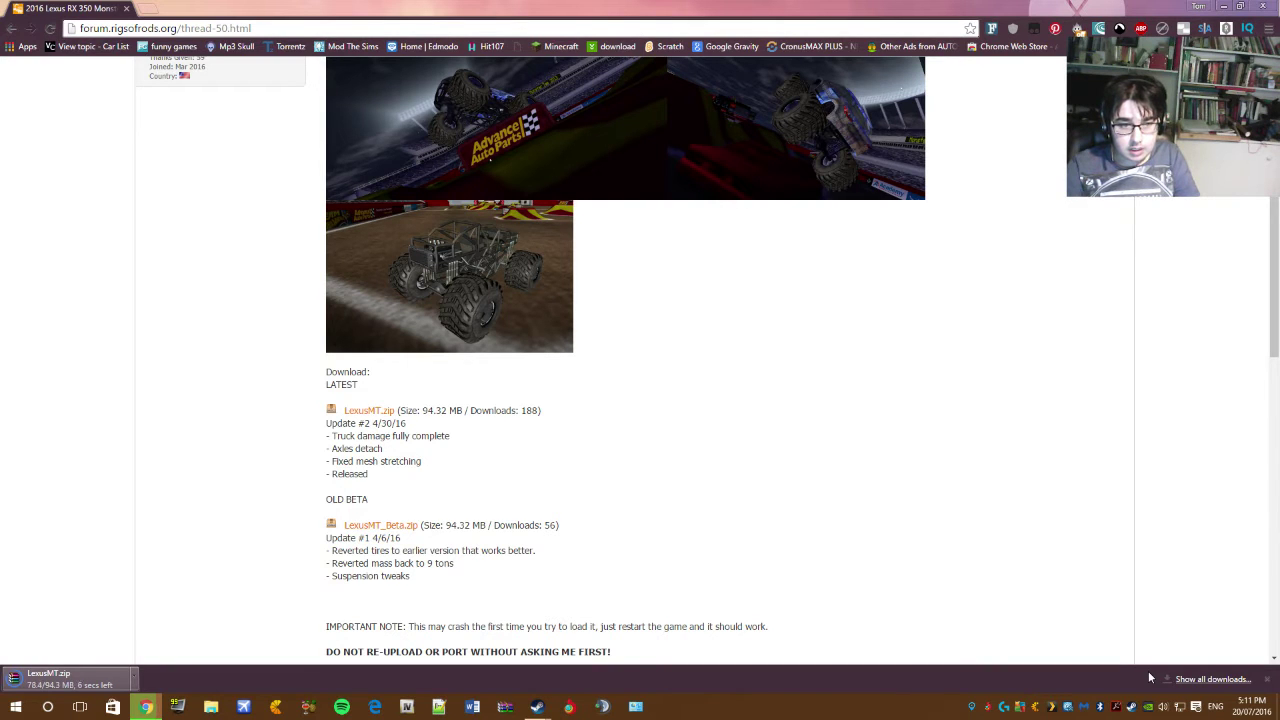
# Step: Go to the WIP board and enter the KENWORTH T600 custom and extended version thread
pyautogui.scroll(-3)
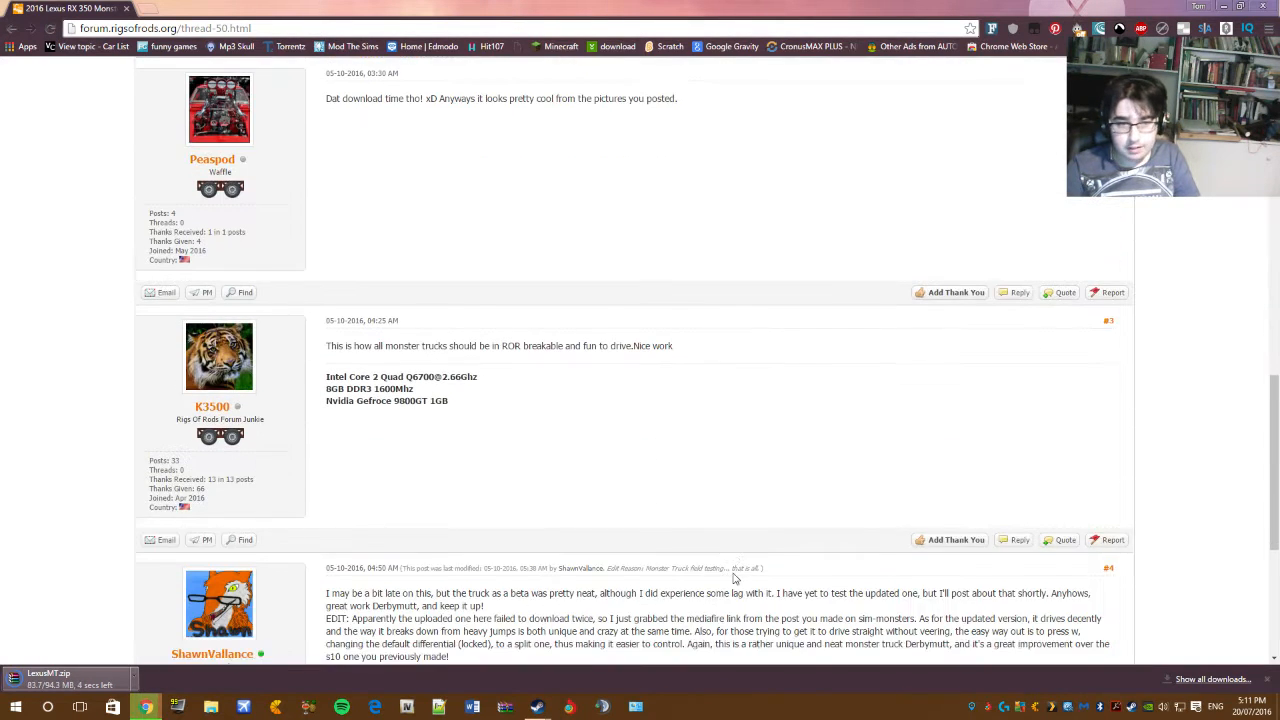
pyautogui.scroll(3)
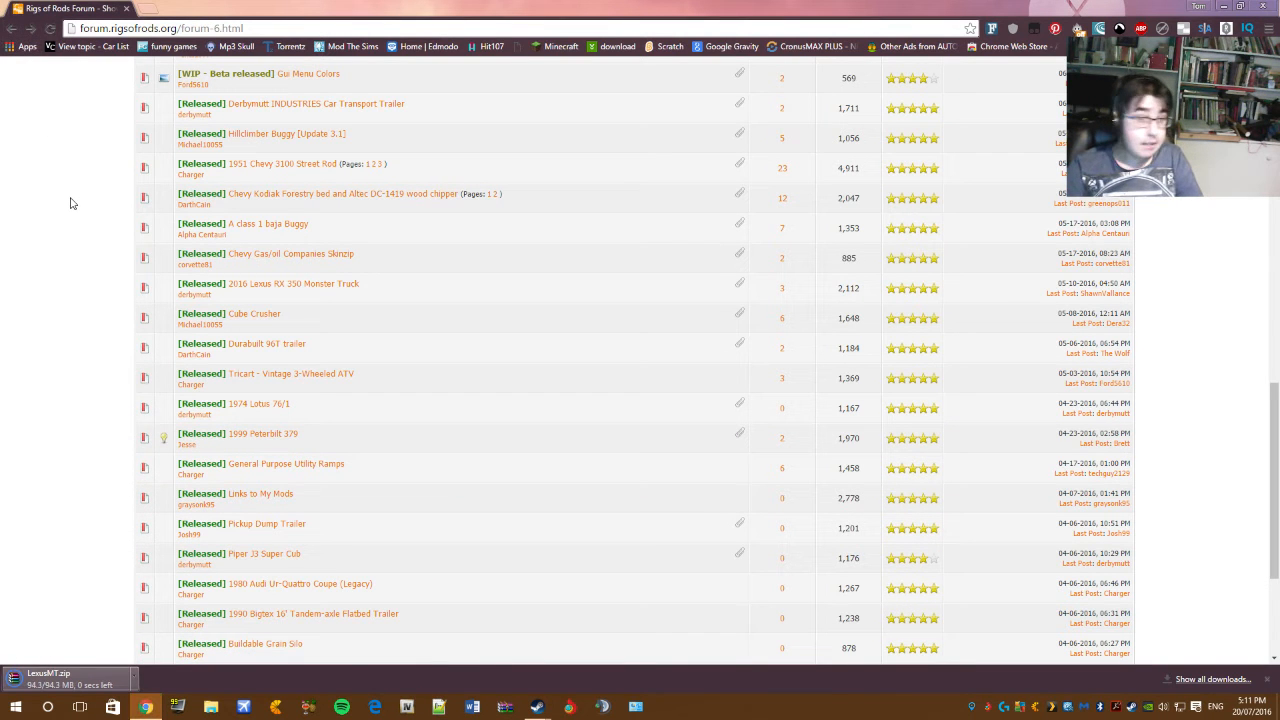
pyautogui.scroll(-3)
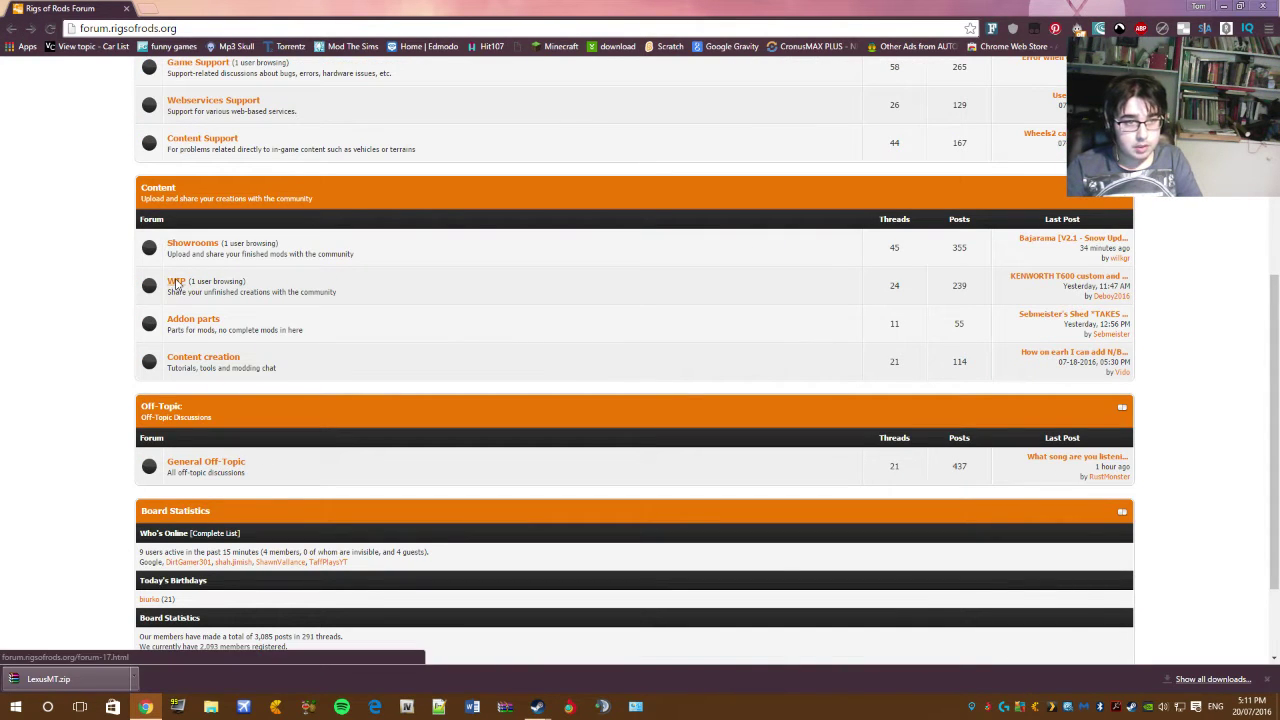
pyautogui.click(176, 280)
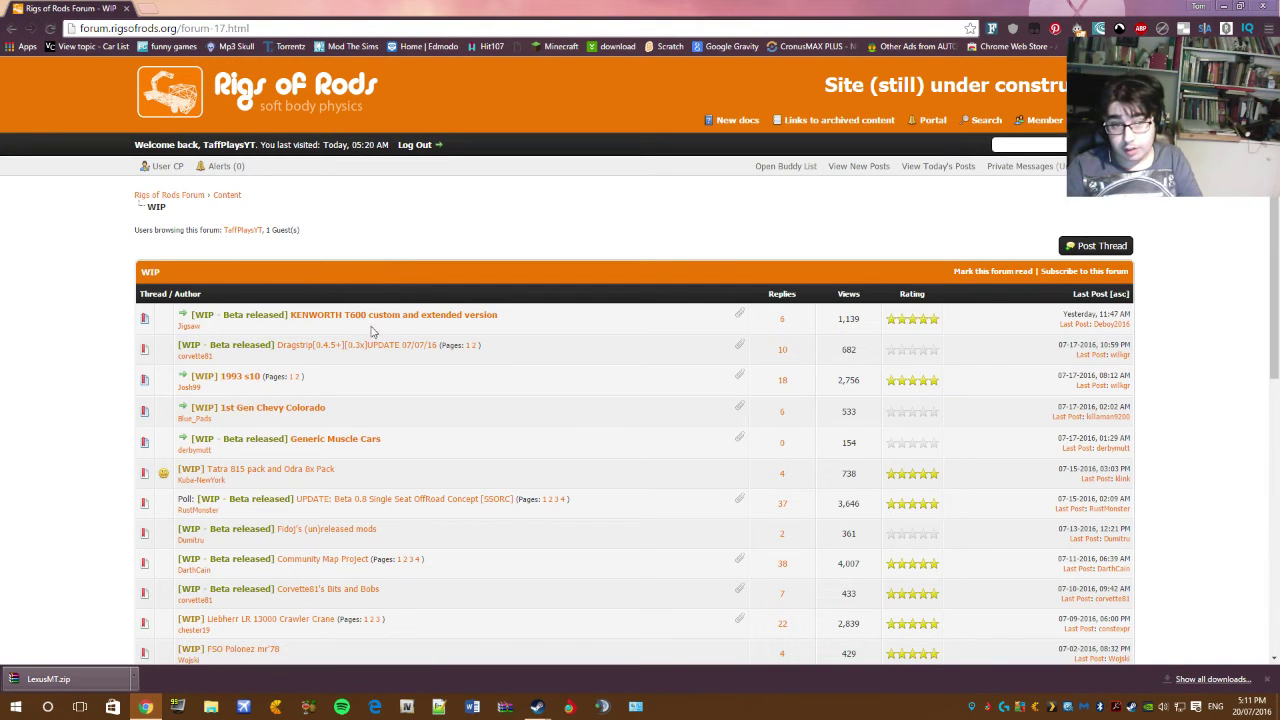
pyautogui.moveTo(416, 314)
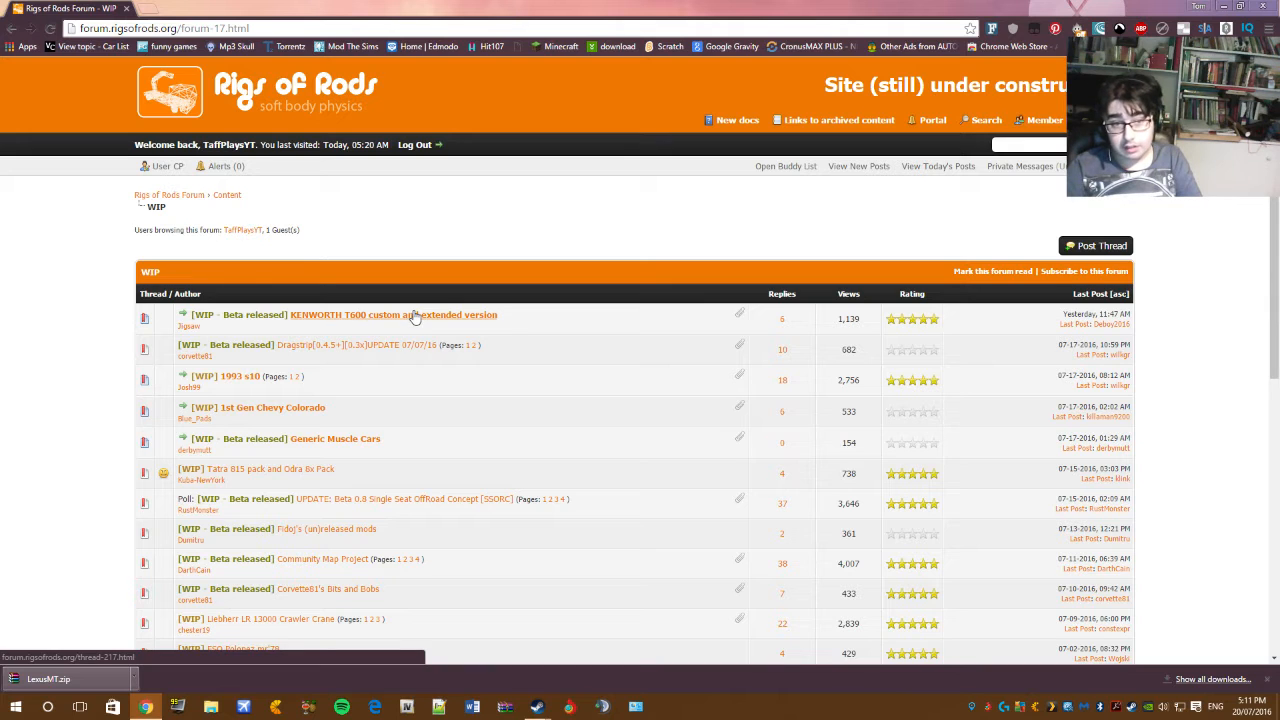
pyautogui.click(392, 314)
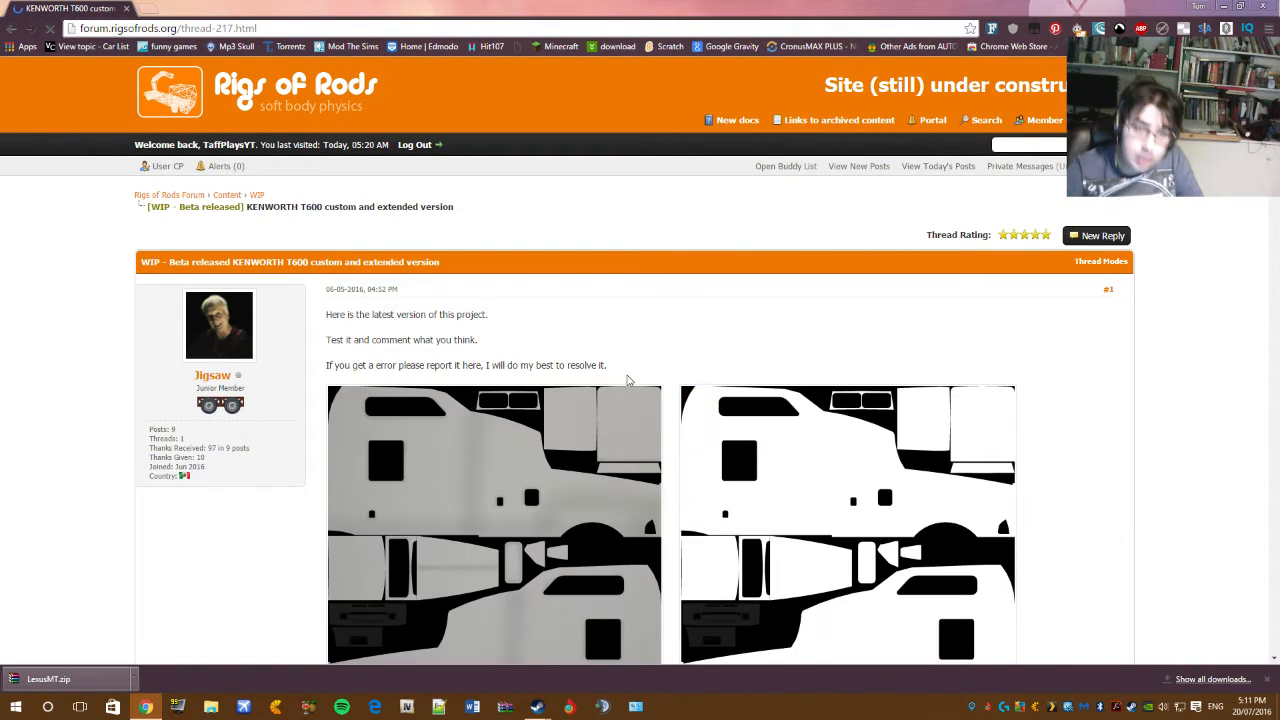
# Step: Read through the Kenworth T600 thread, then leave Chrome minimized with the desktop showing
pyautogui.scroll(-3)
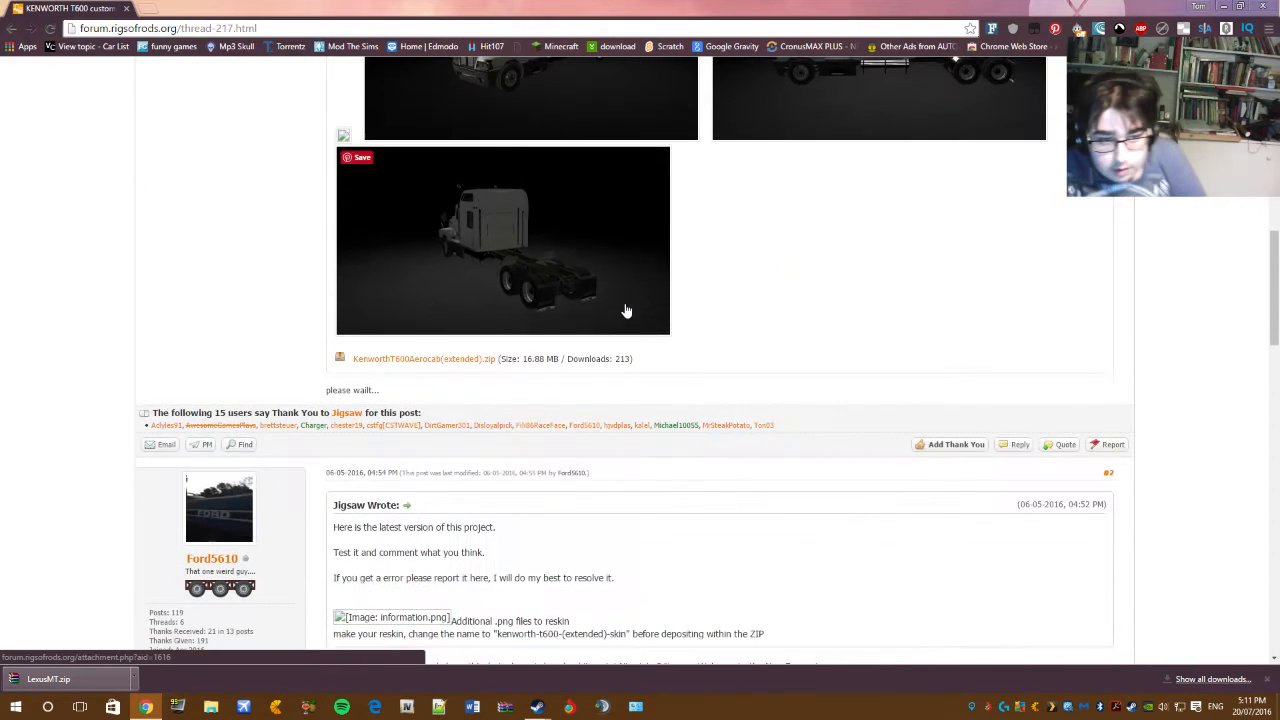
pyautogui.scroll(-3)
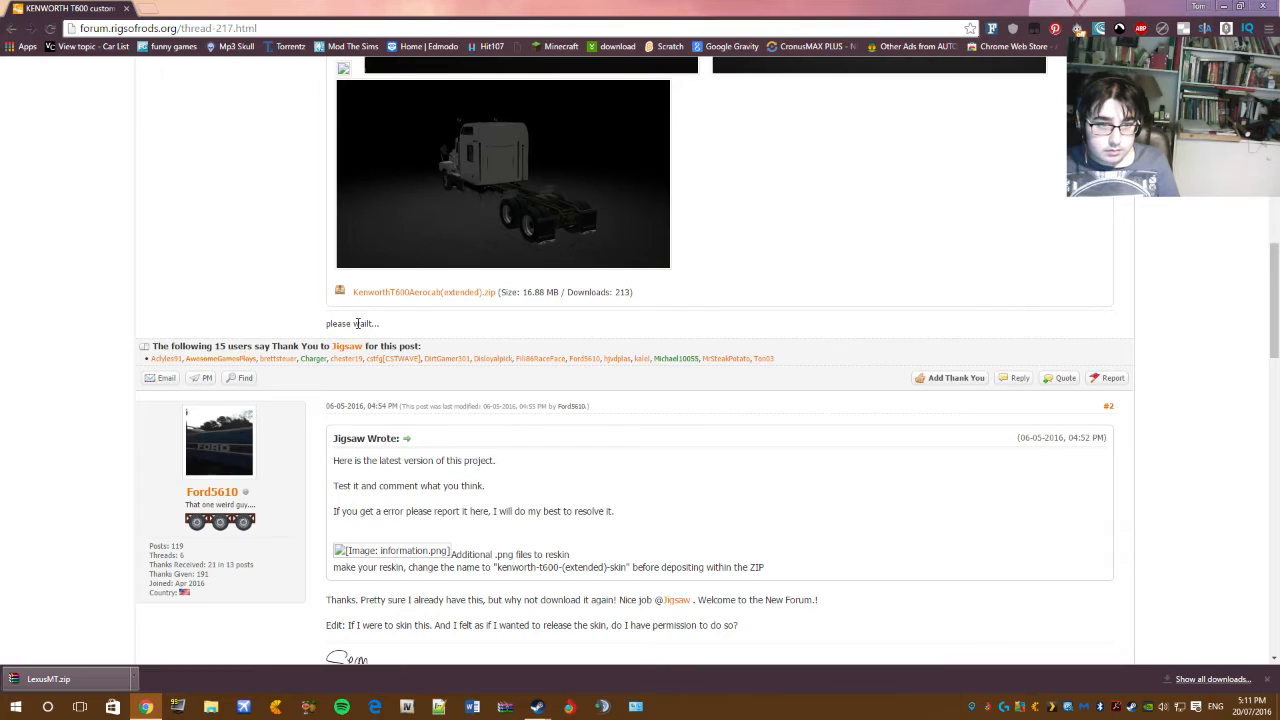
pyautogui.scroll(-3)
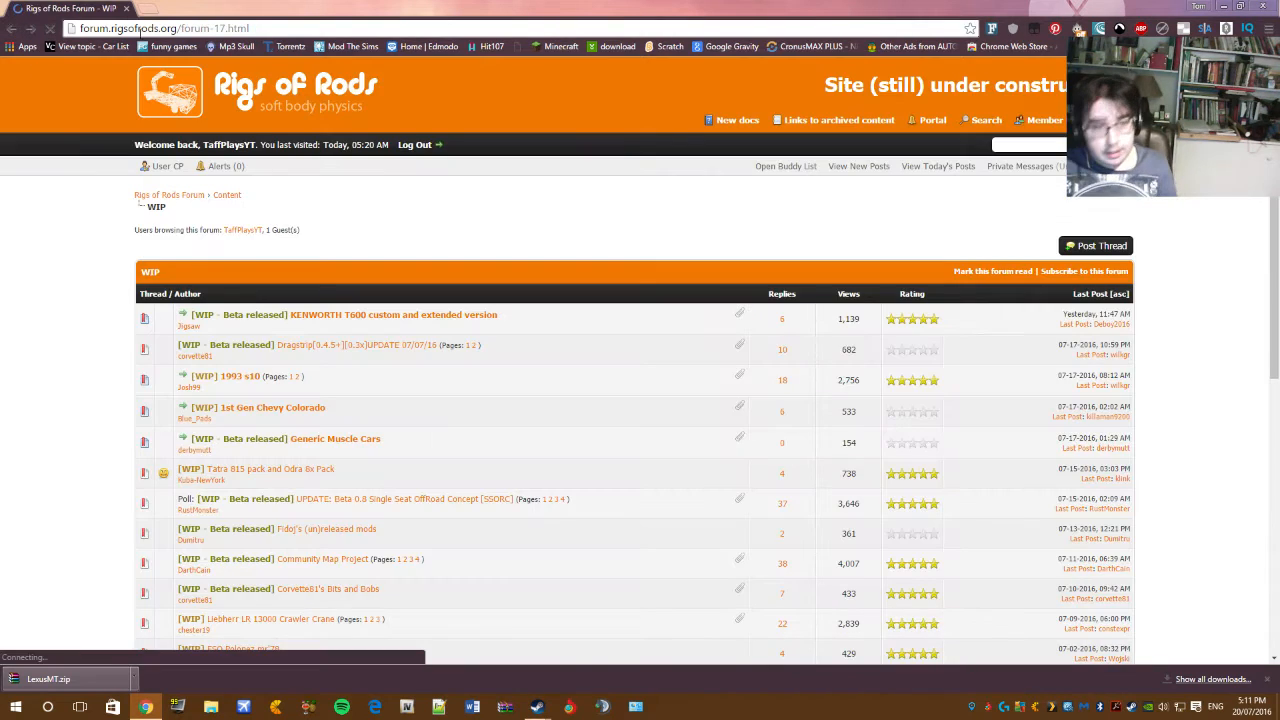
pyautogui.scroll(-3)
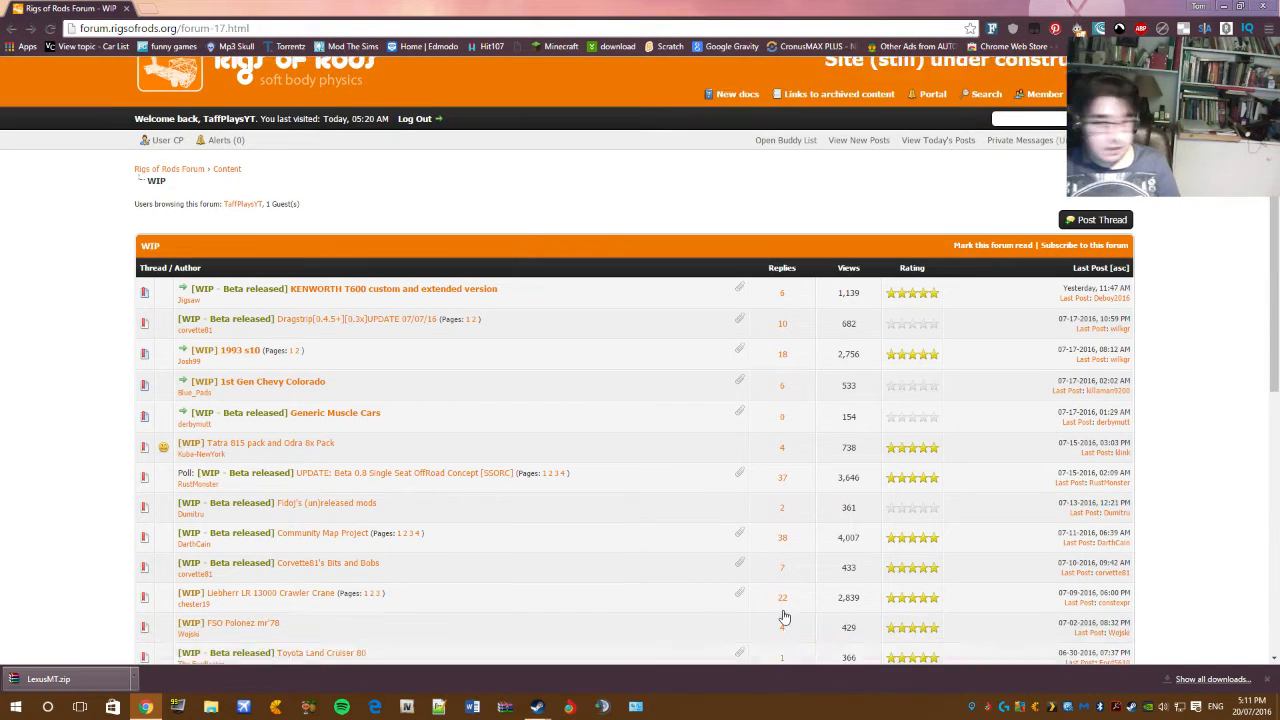
pyautogui.scroll(-3)
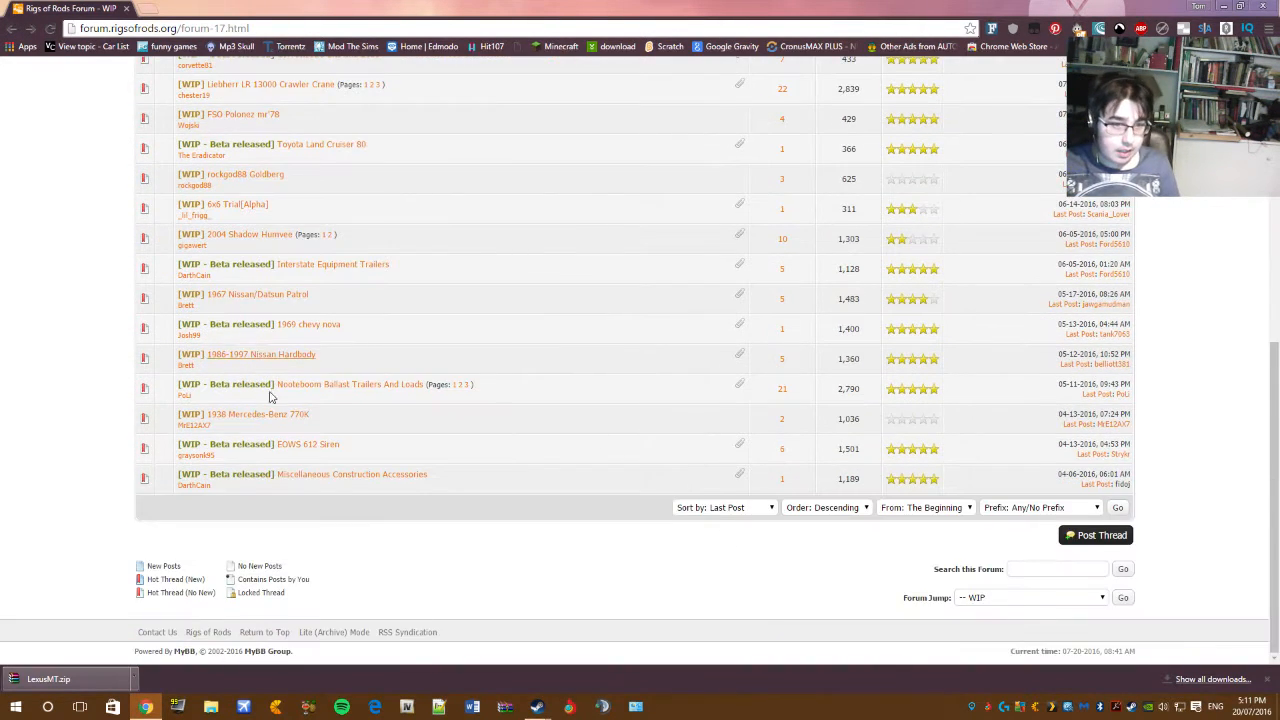
pyautogui.scroll(3)
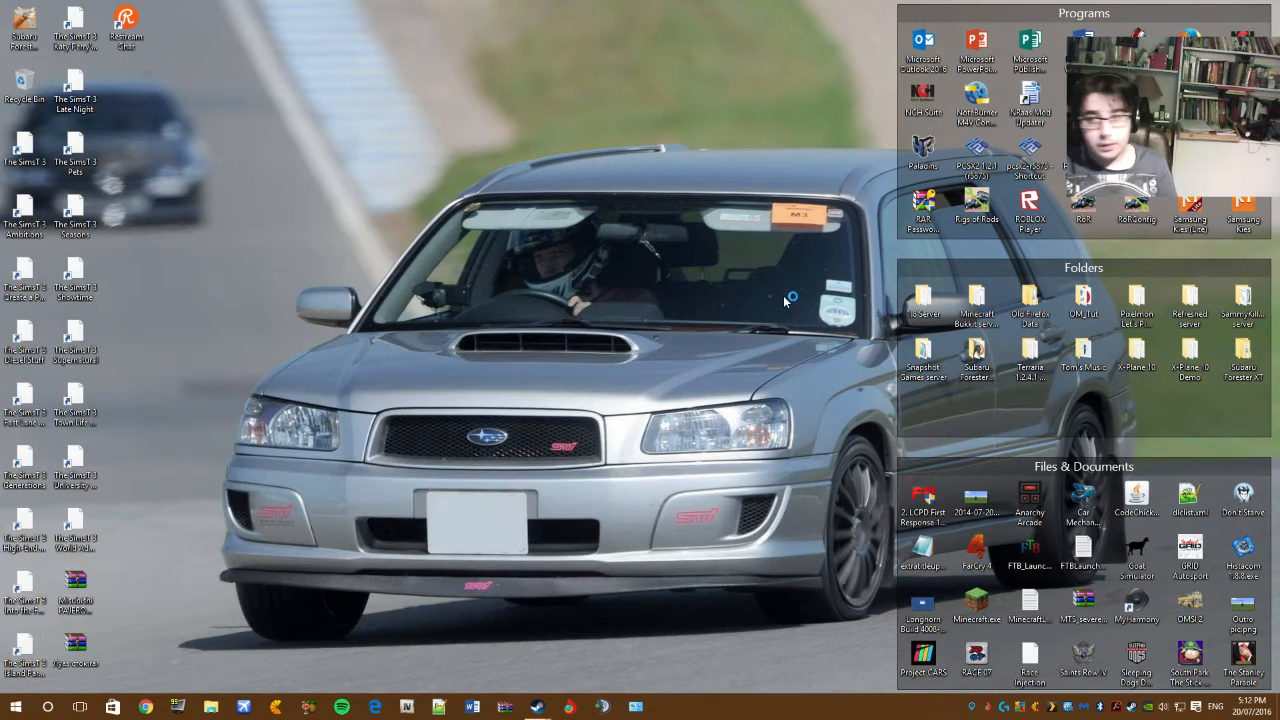
# Step: Launch Rigs of Rods and start it with Save and Play from the configuration window
pyautogui.doubleClick(976, 204)
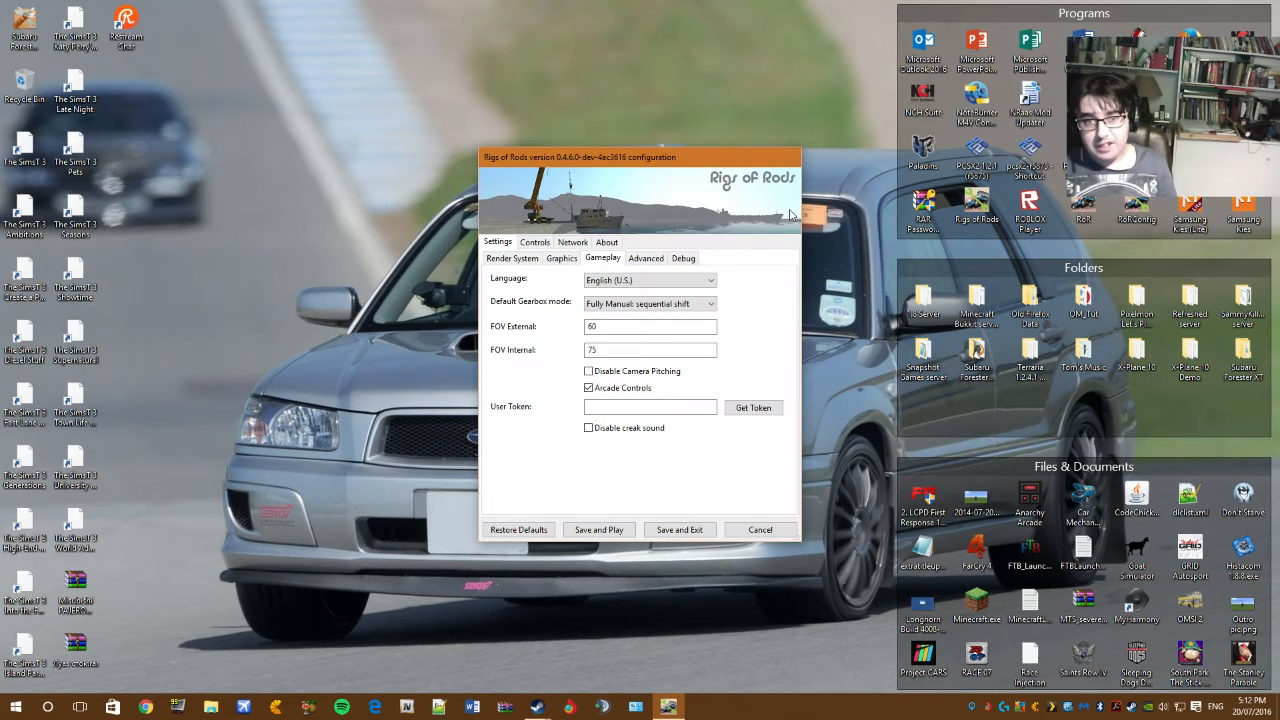
pyautogui.moveTo(564, 544)
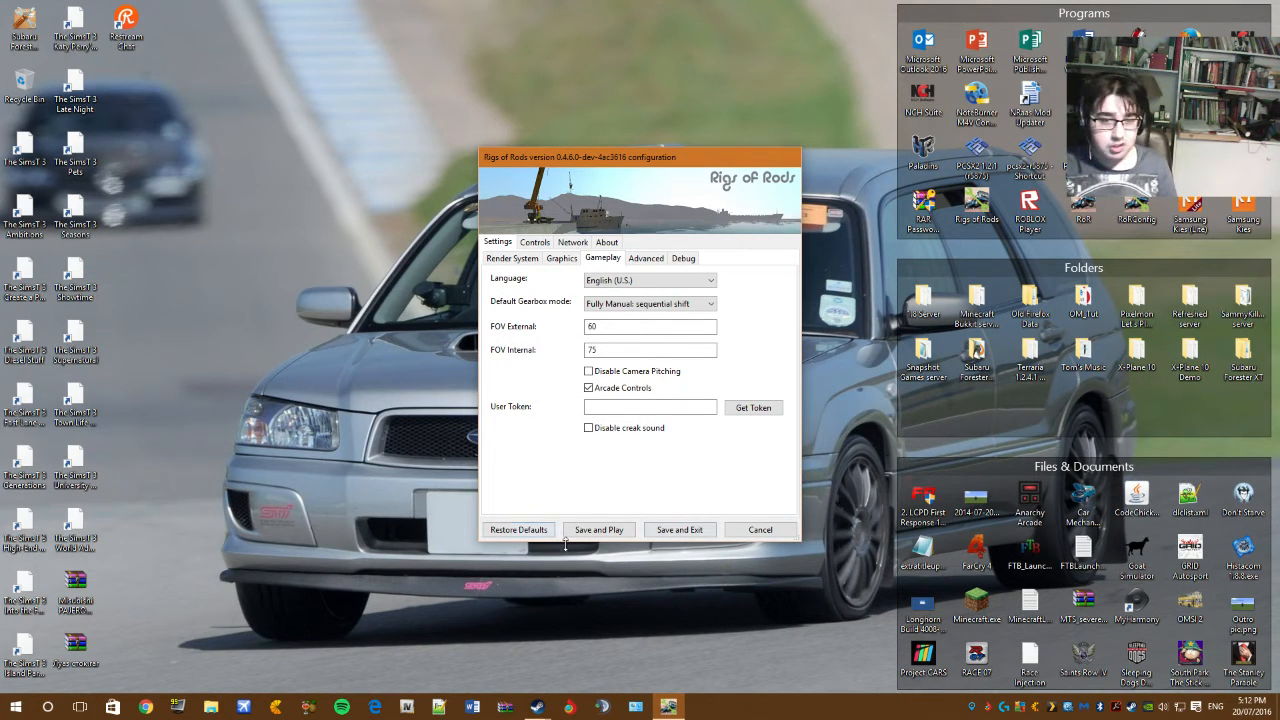
pyautogui.click(600, 528)
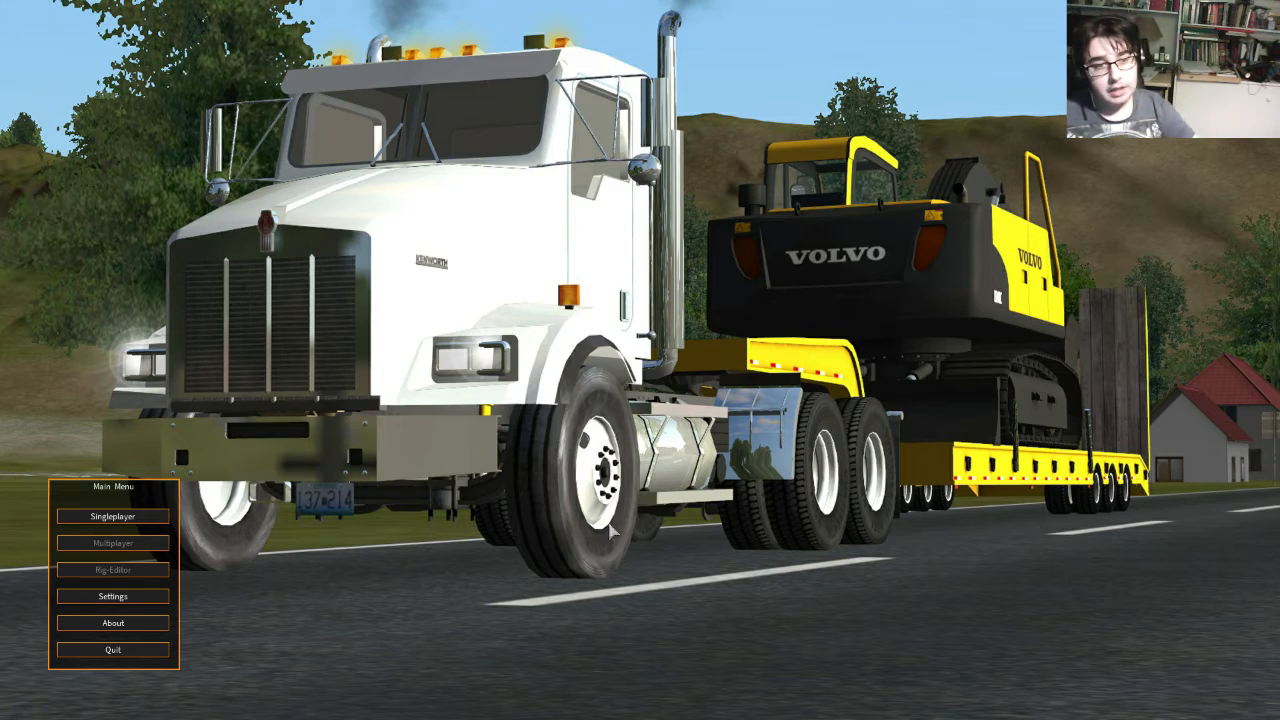
# Step: Start a Singleplayer session, choosing Simple Test Terrain from the terrain list and loading it
pyautogui.click(112, 516)
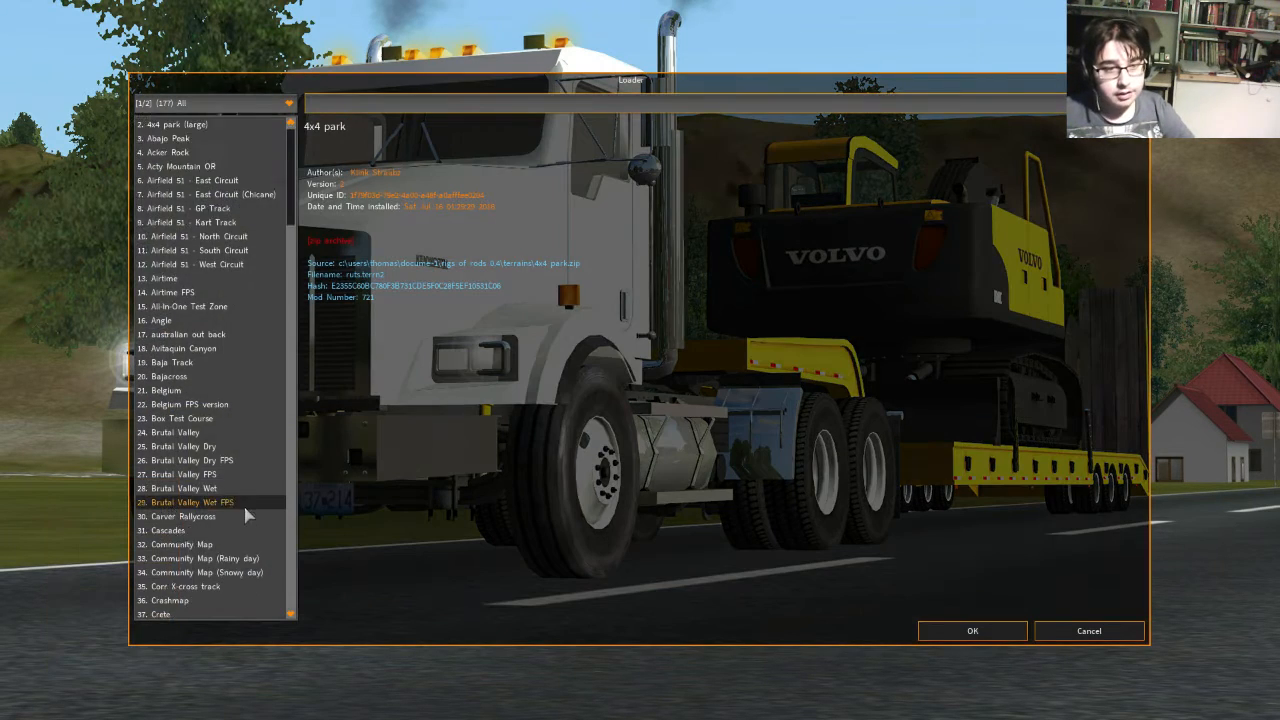
pyautogui.scroll(-3)
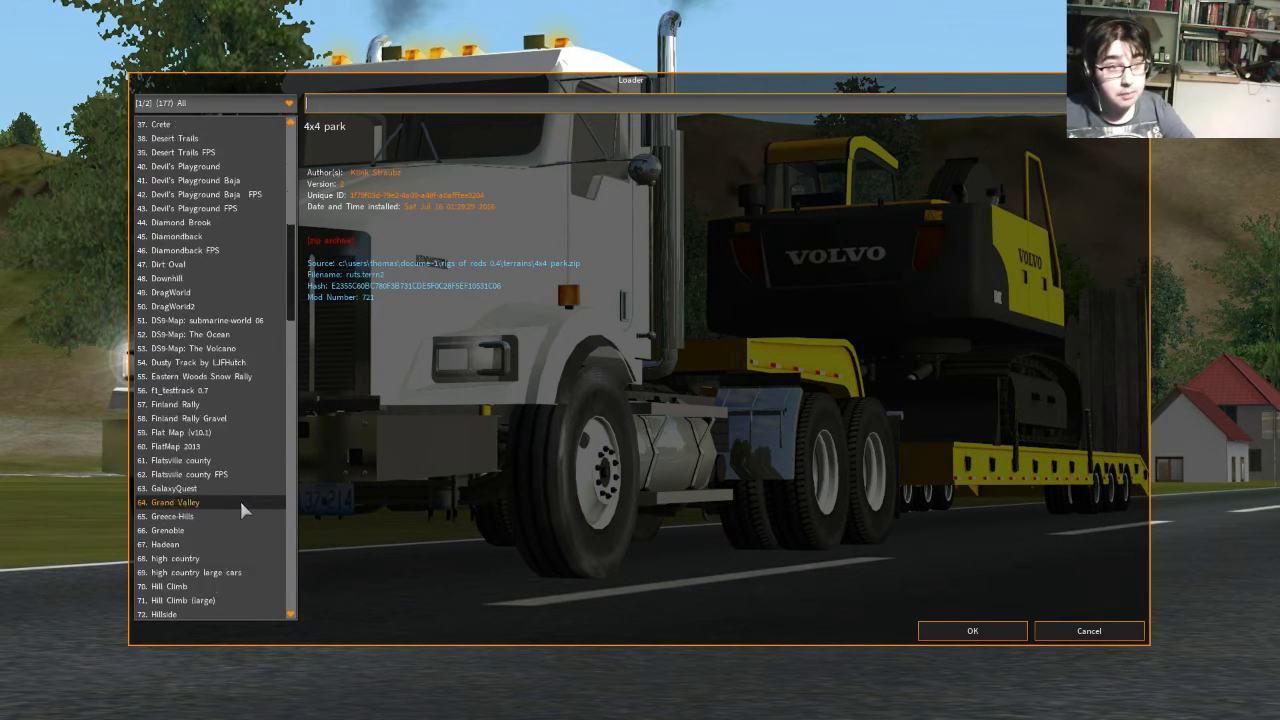
pyautogui.scroll(-3)
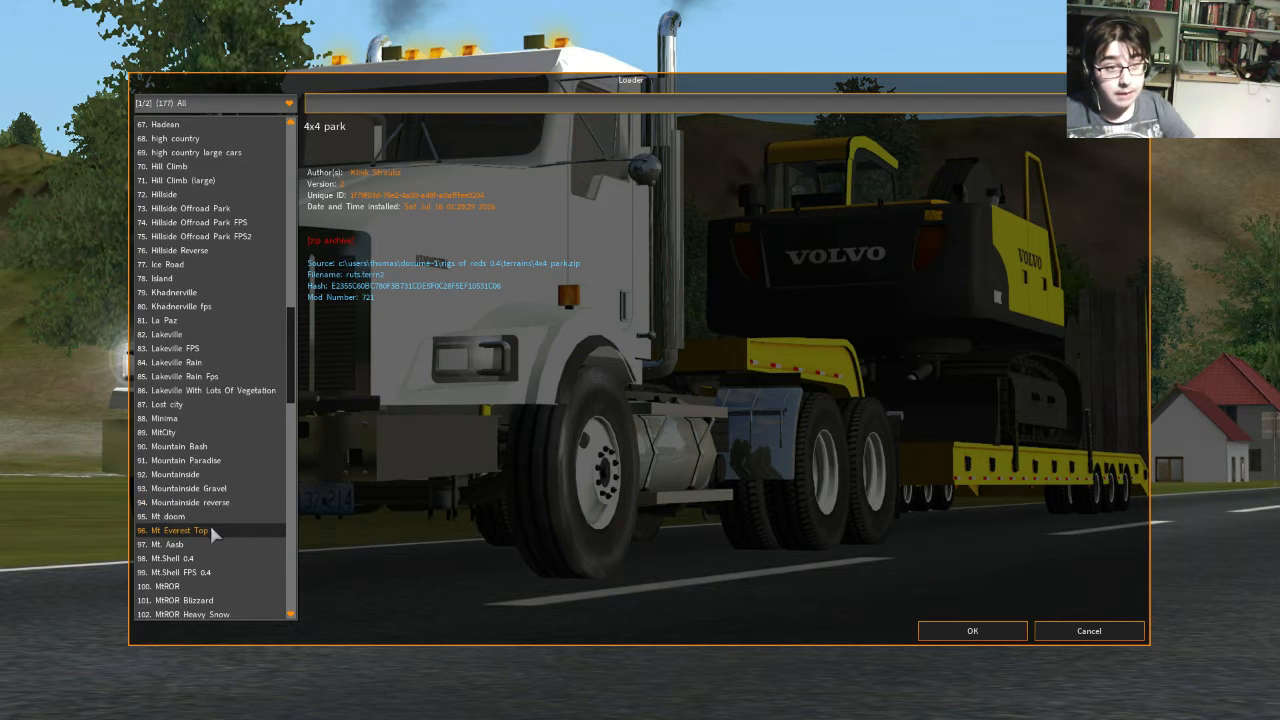
pyautogui.scroll(-3)
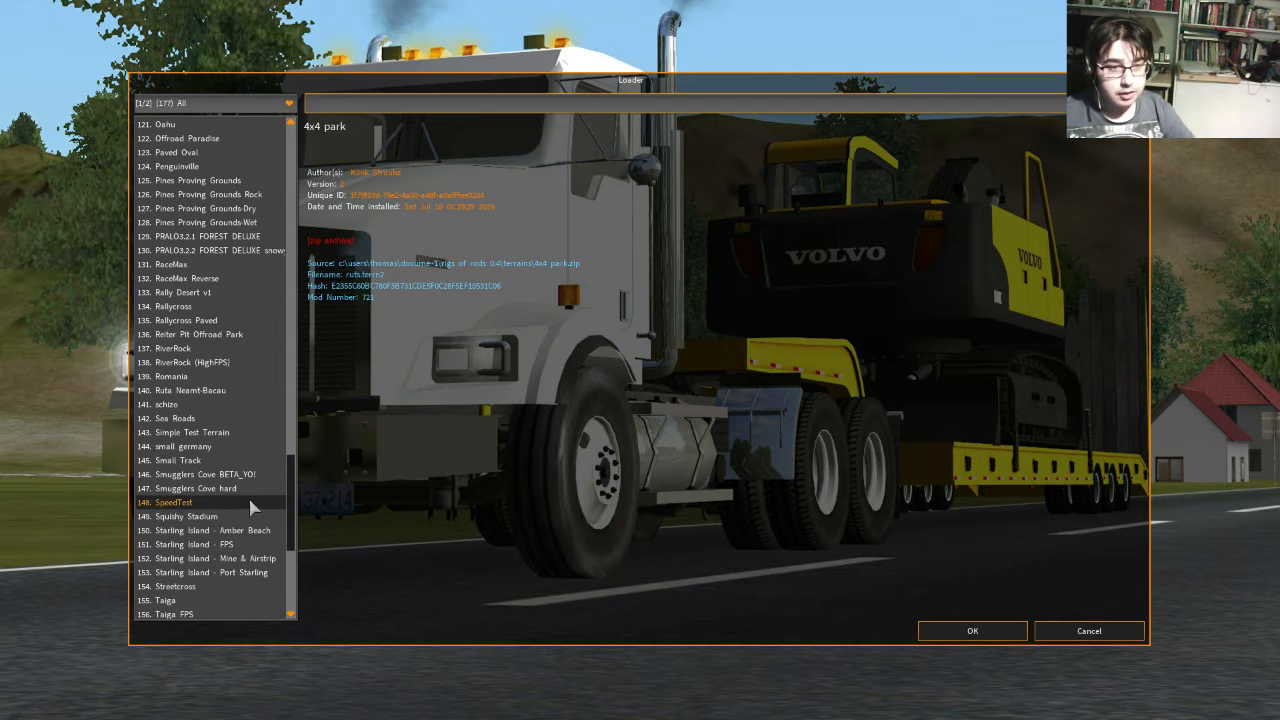
pyautogui.click(184, 446)
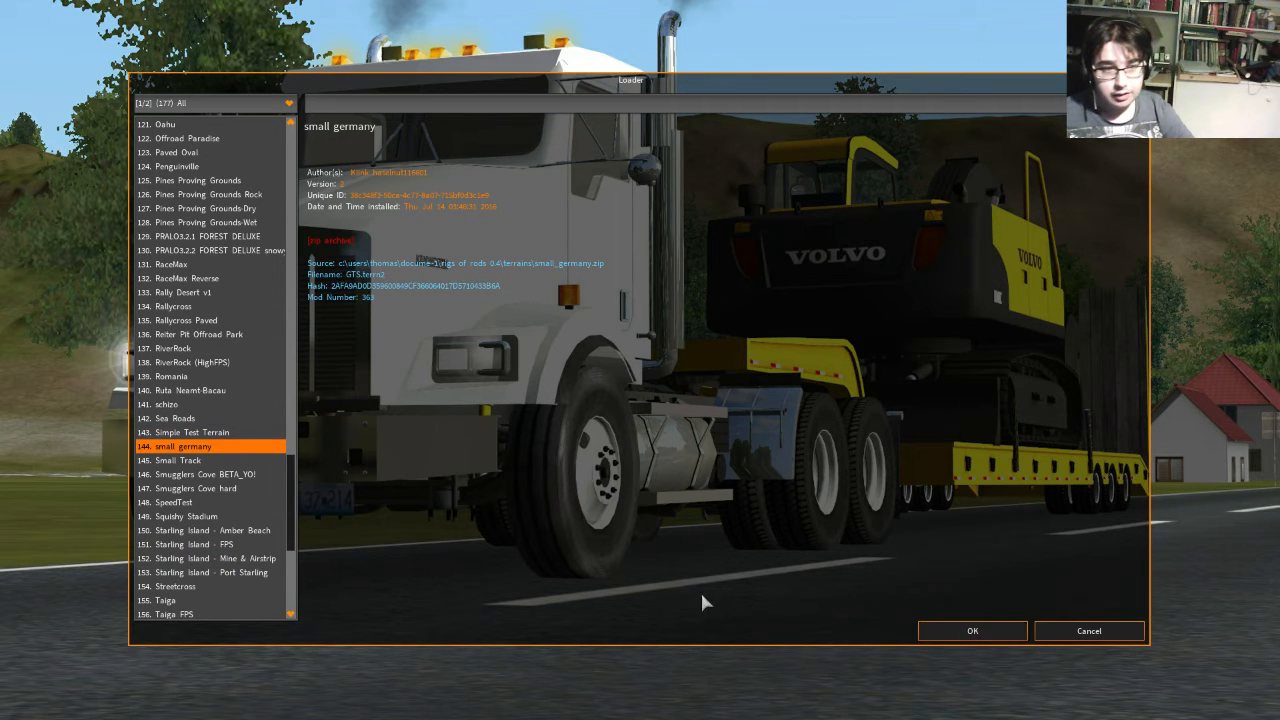
pyautogui.click(192, 432)
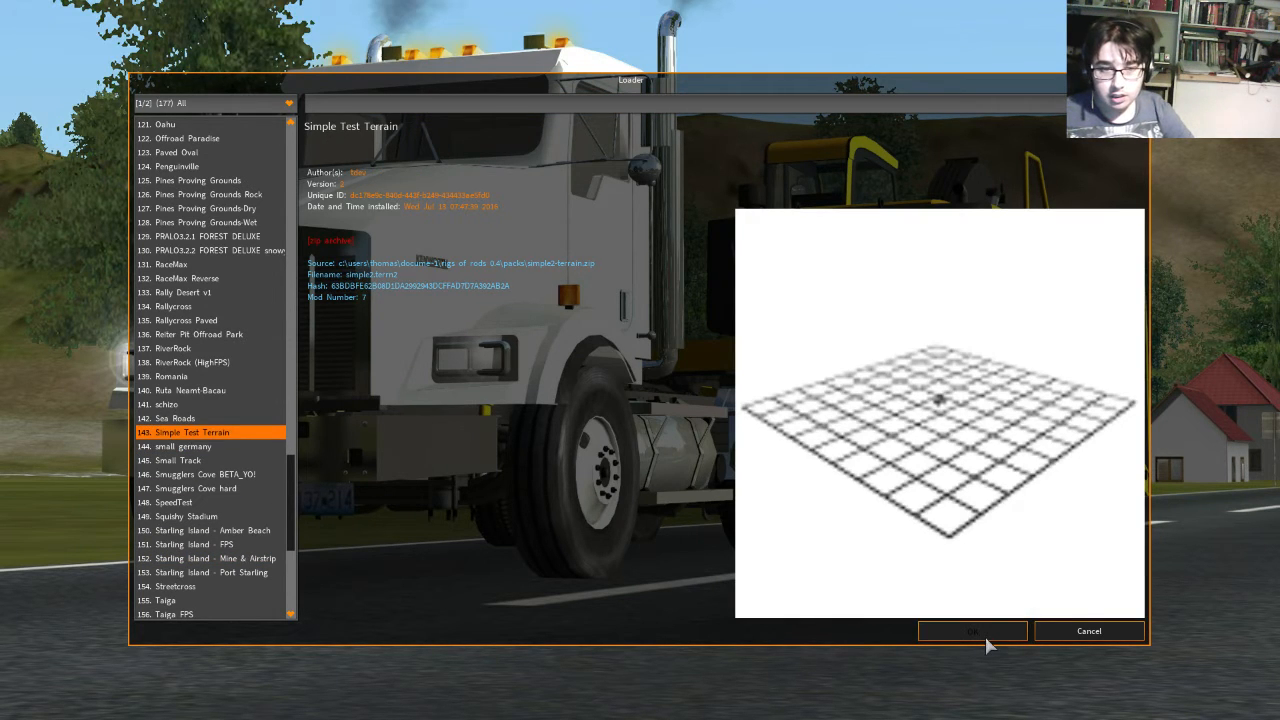
pyautogui.click(972, 632)
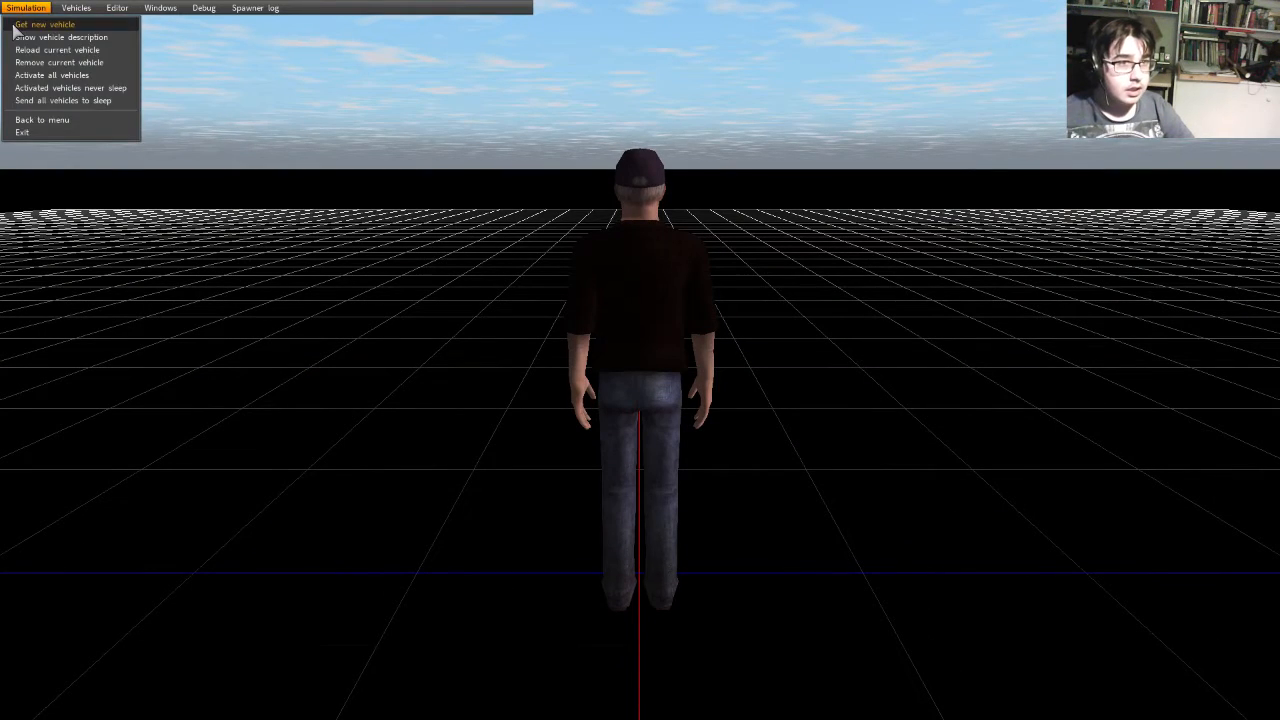
# Step: In Get new vehicle, preview several cars and choose the 2016 Lexus RX 350 Monster Truck
pyautogui.click(40, 20)
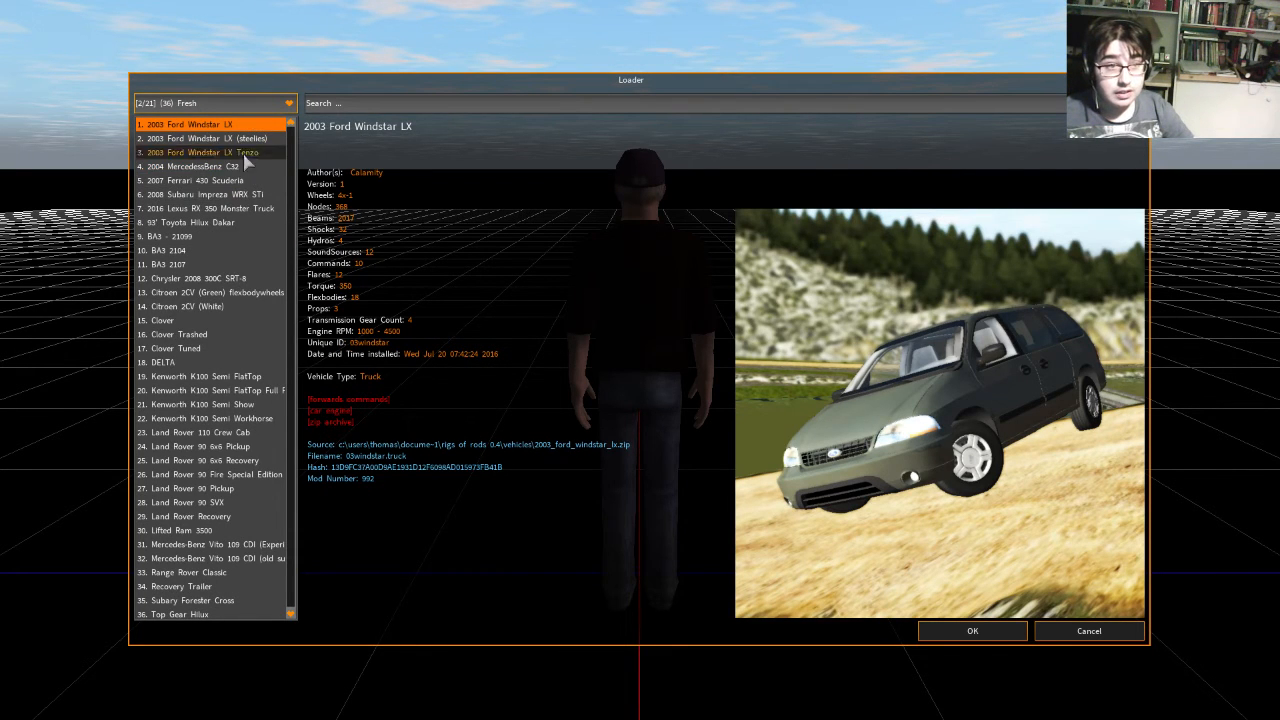
pyautogui.click(200, 208)
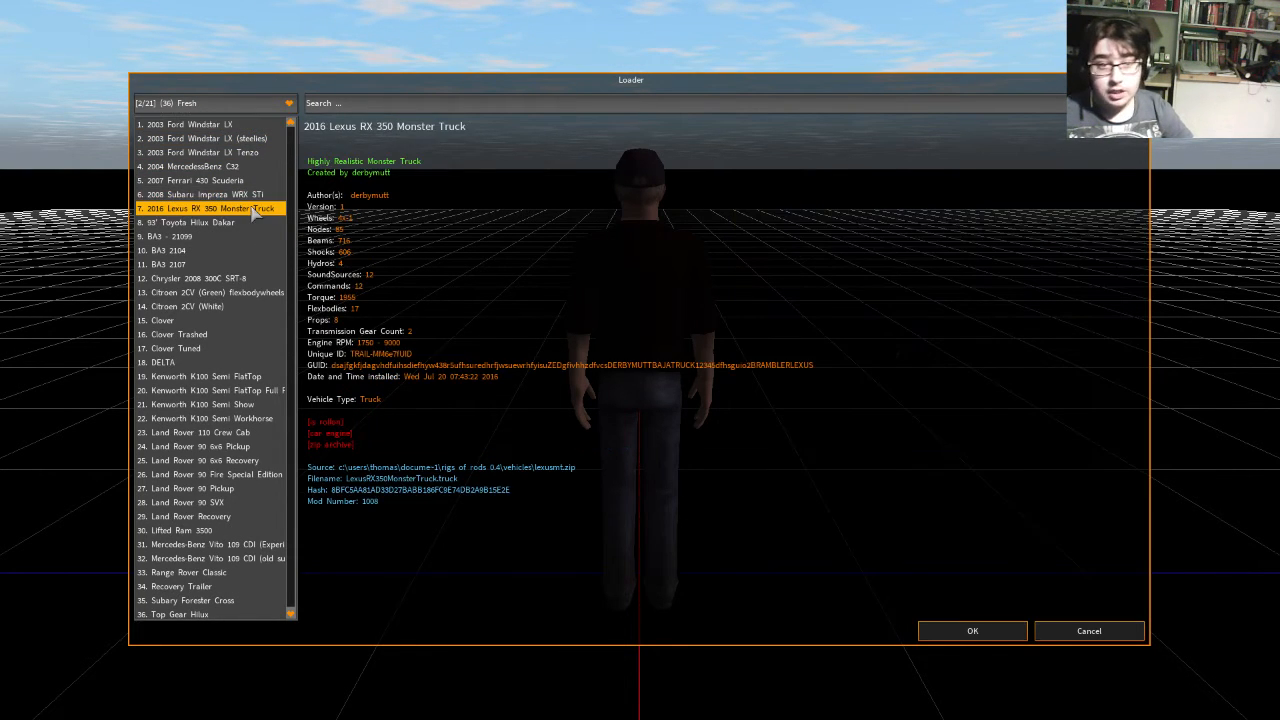
pyautogui.click(190, 124)
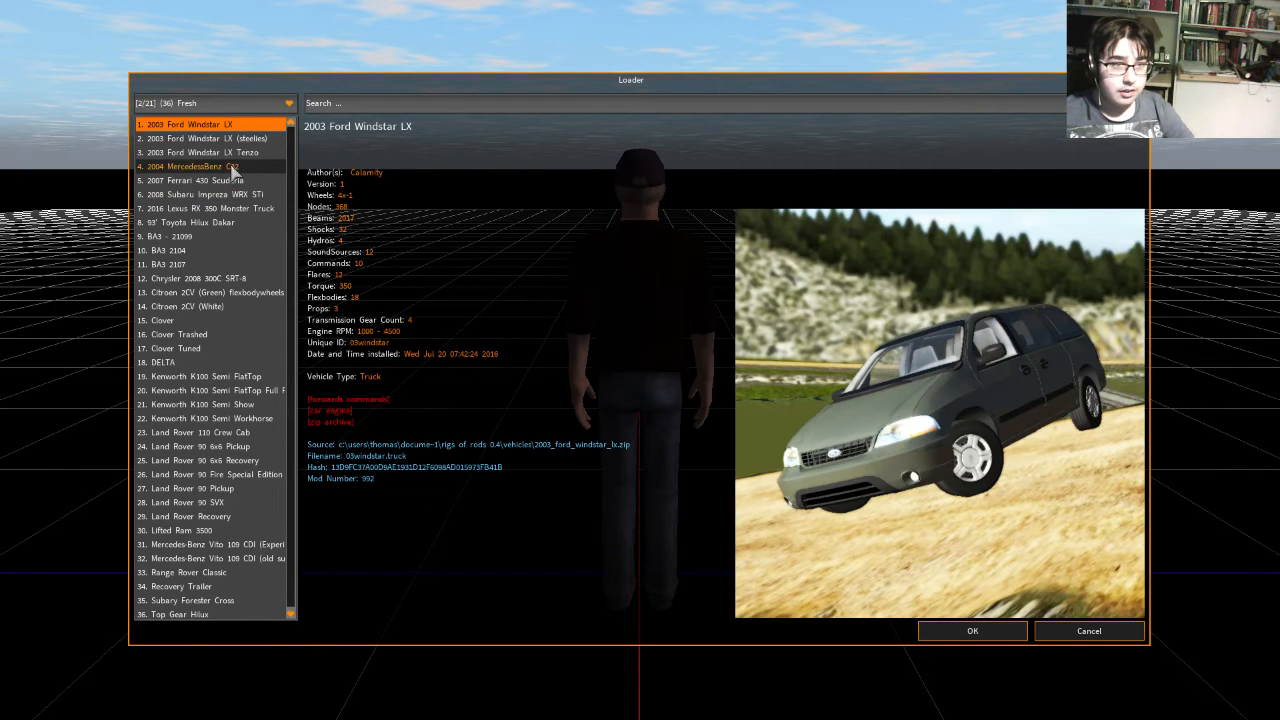
pyautogui.click(200, 166)
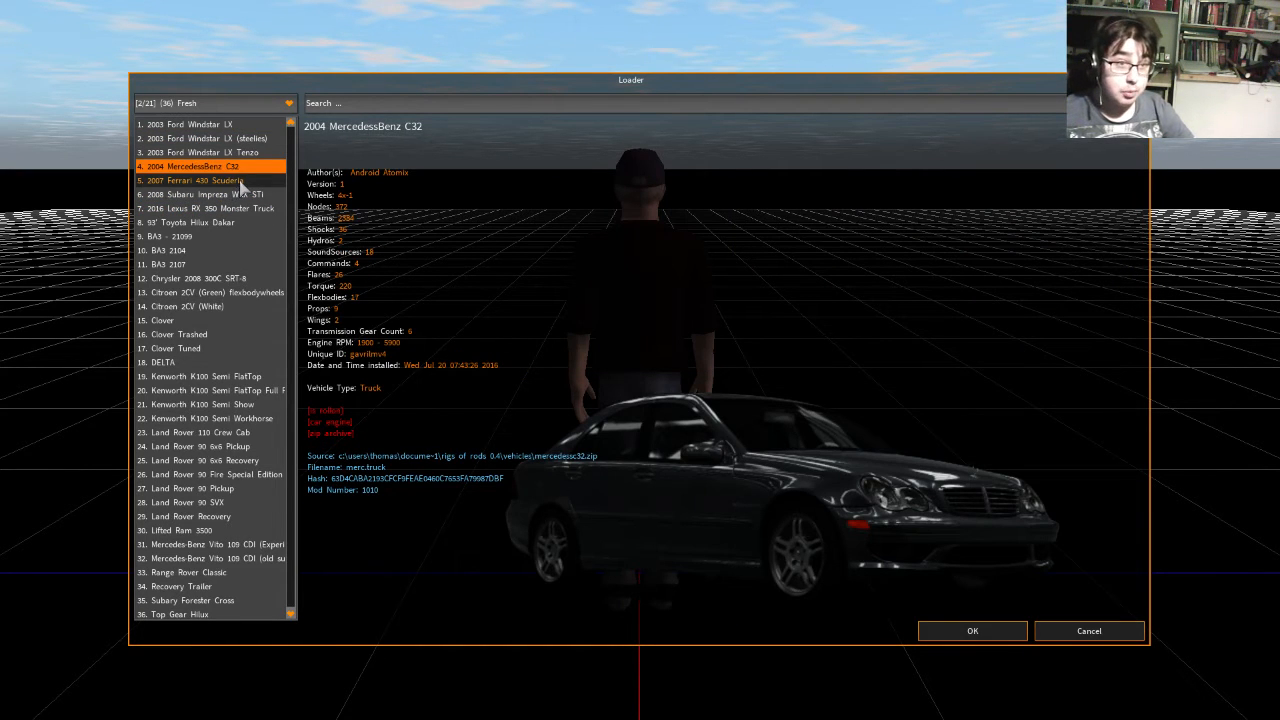
pyautogui.click(200, 180)
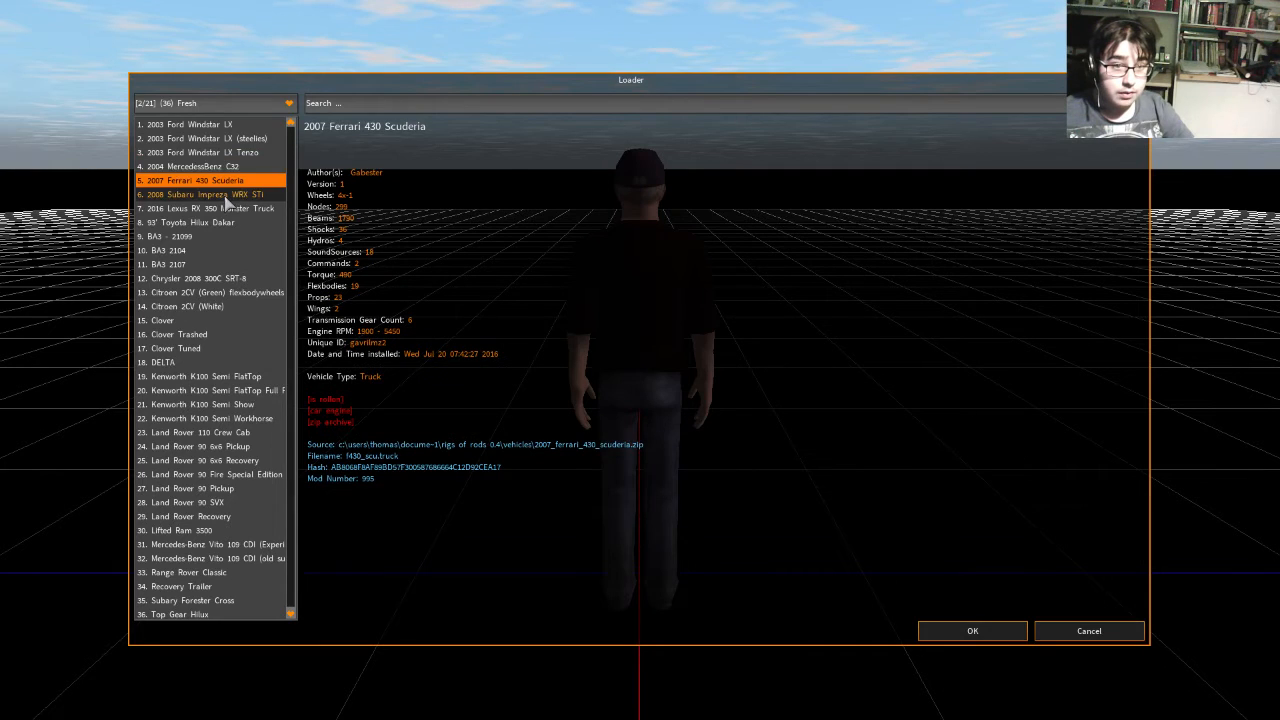
pyautogui.click(200, 194)
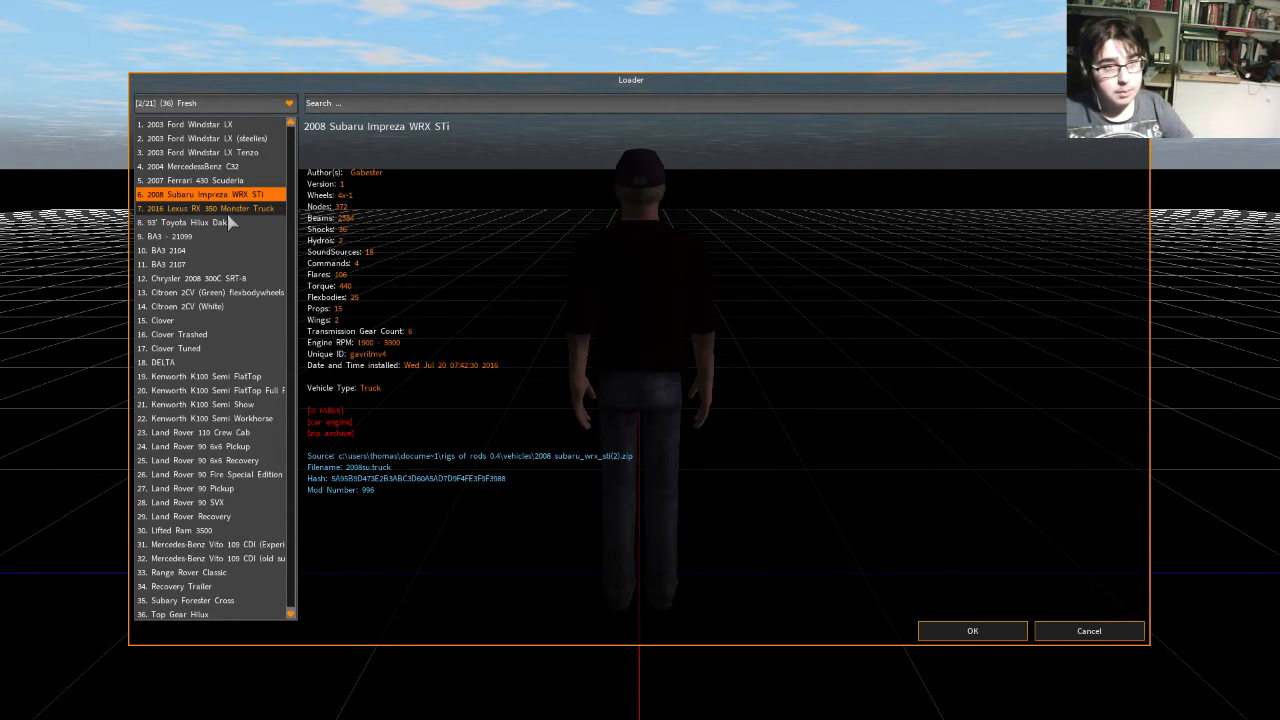
pyautogui.click(210, 208)
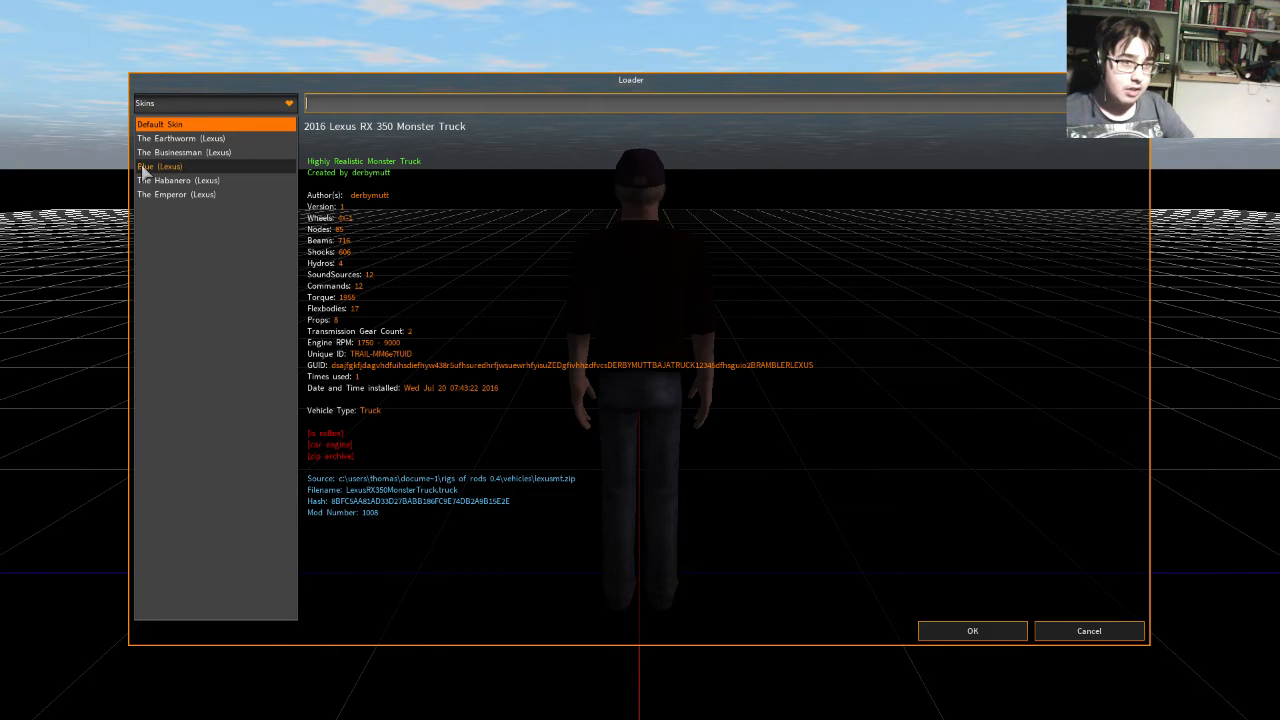
# Step: Spawn the Lexus monster truck with the Blue (Lexus) skin
pyautogui.click(162, 166)
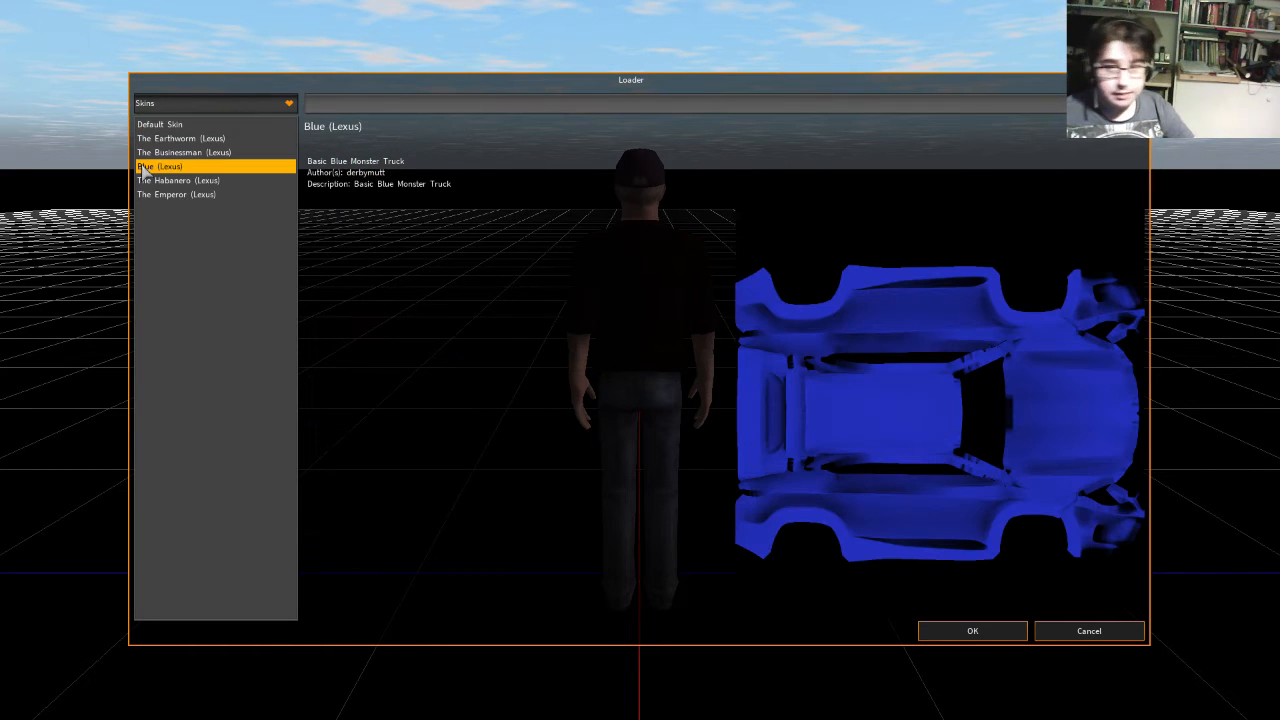
pyautogui.click(972, 630)
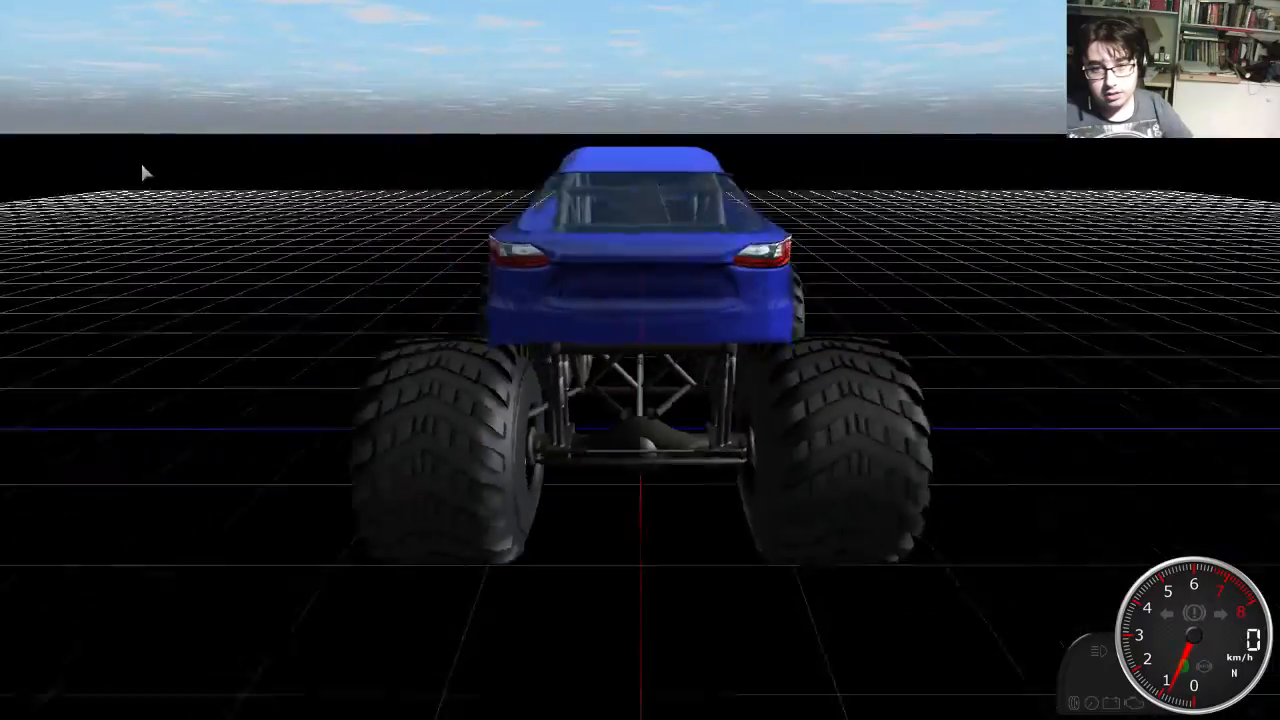